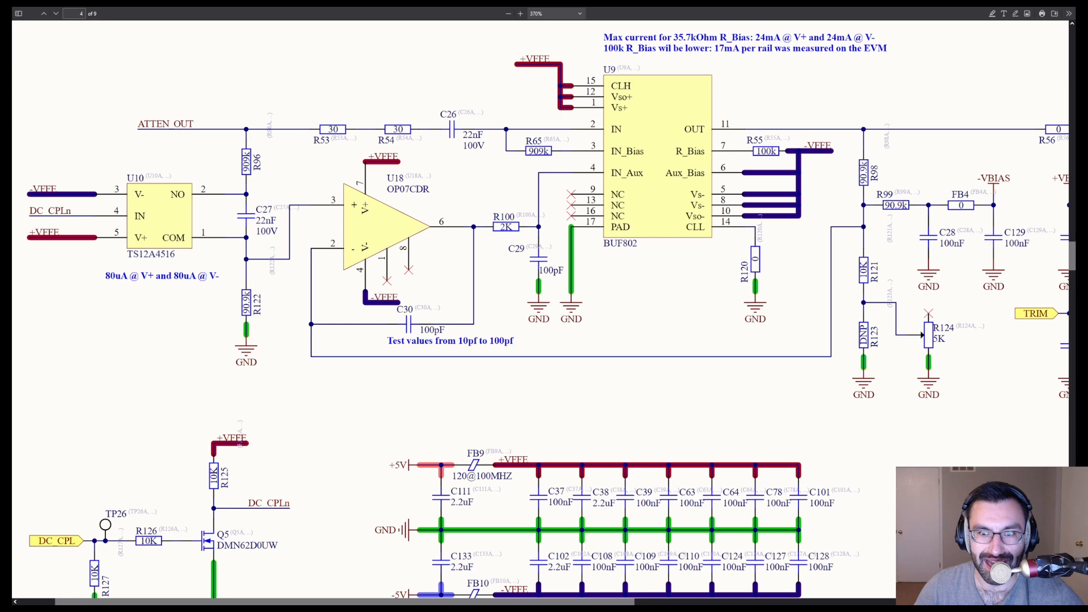
# Bring up the freehand draw tool's colour settings before switching to the BUF802 datasheet.
pyautogui.click(991, 13)
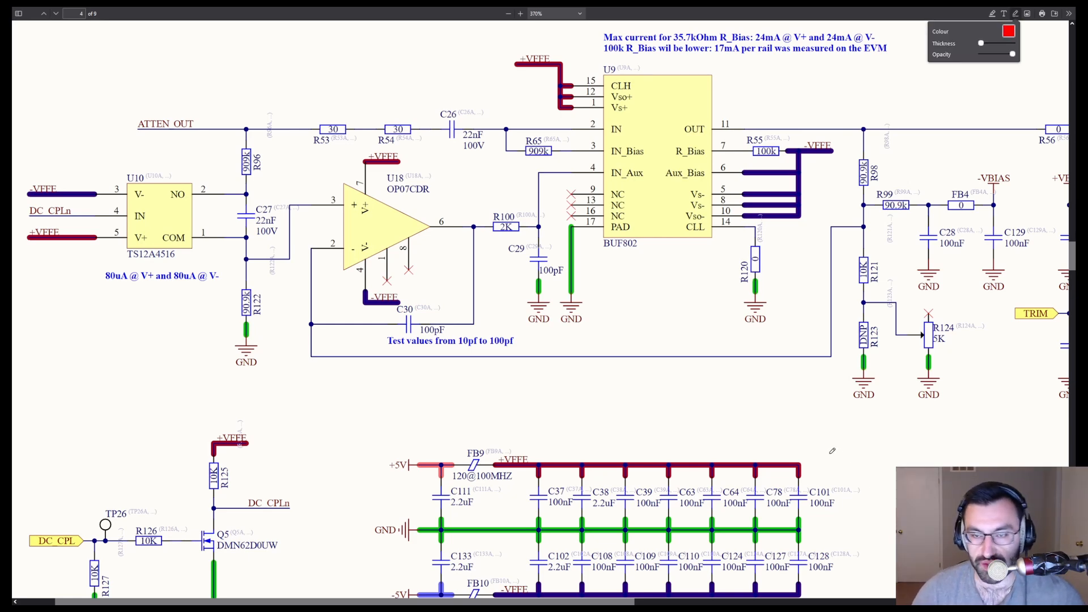
pyautogui.moveTo(627, 252)
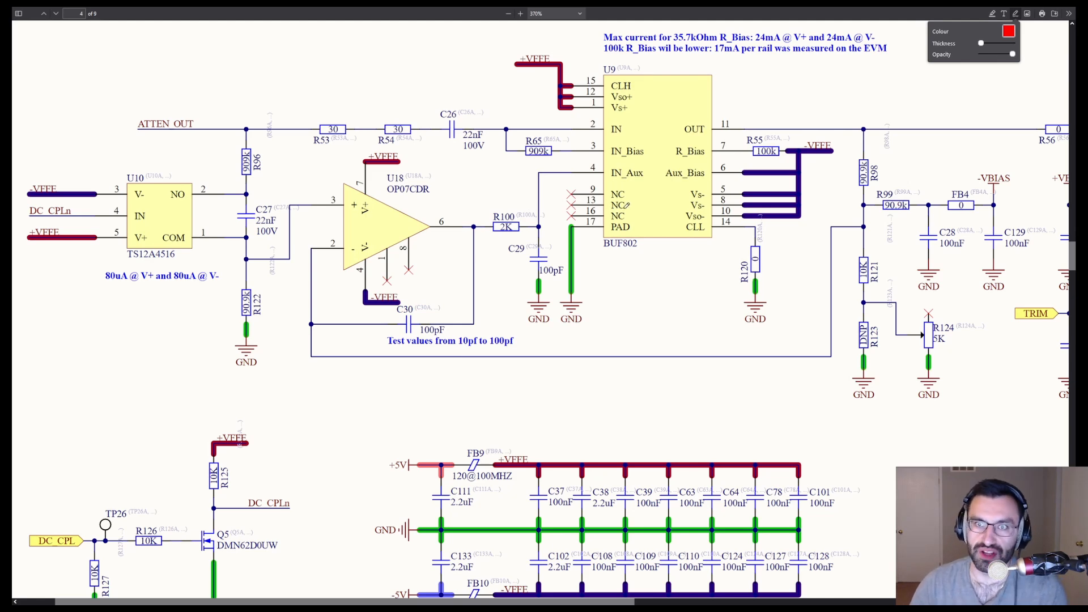
pyautogui.moveTo(589, 240)
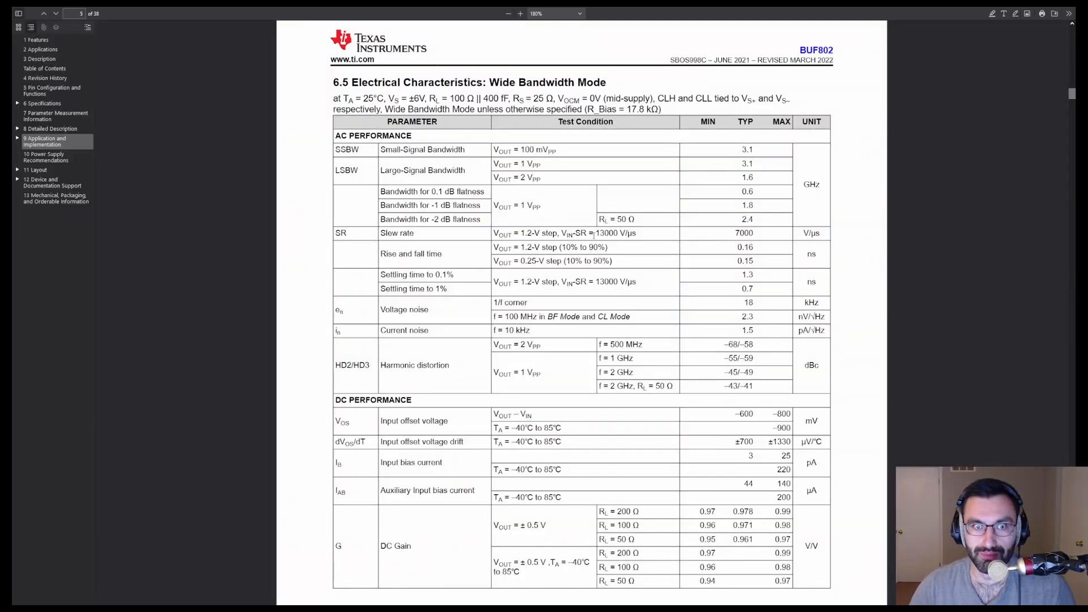
pyautogui.moveTo(470, 407)
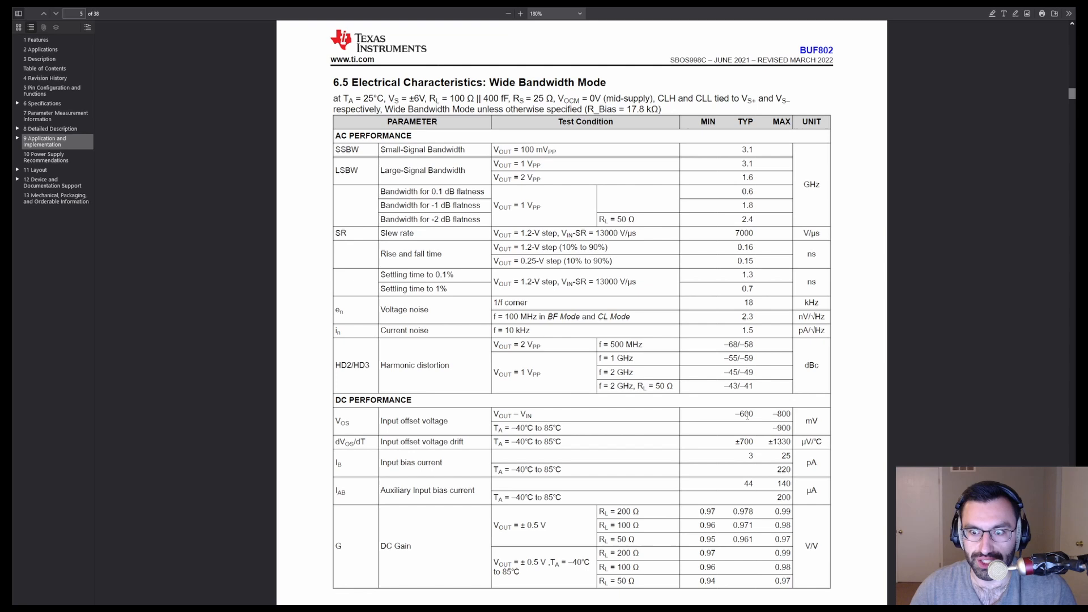
pyautogui.doubleClick(744, 415)
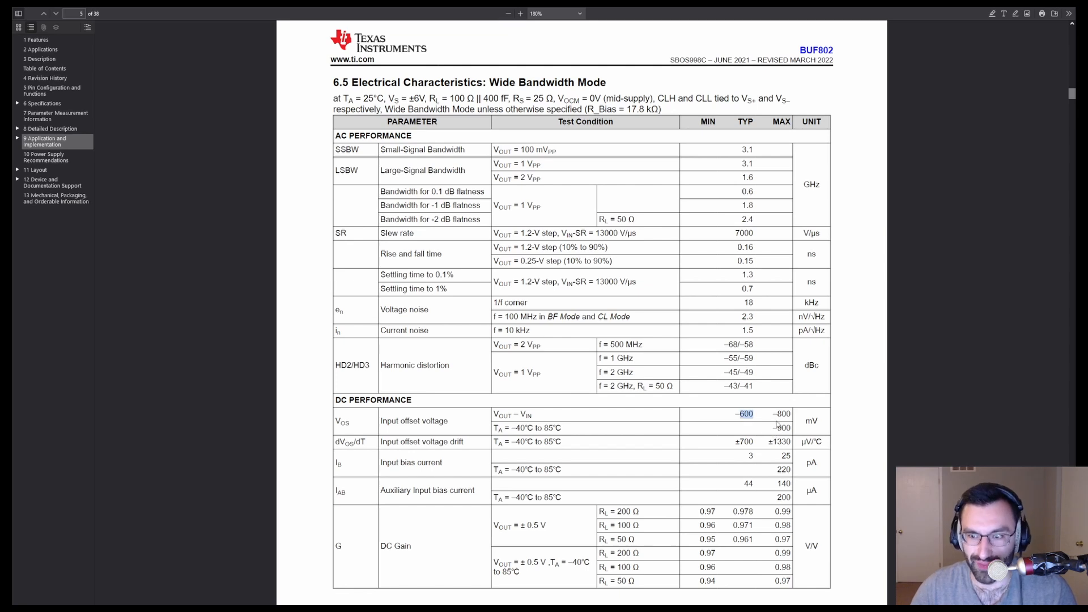
pyautogui.moveTo(777, 425)
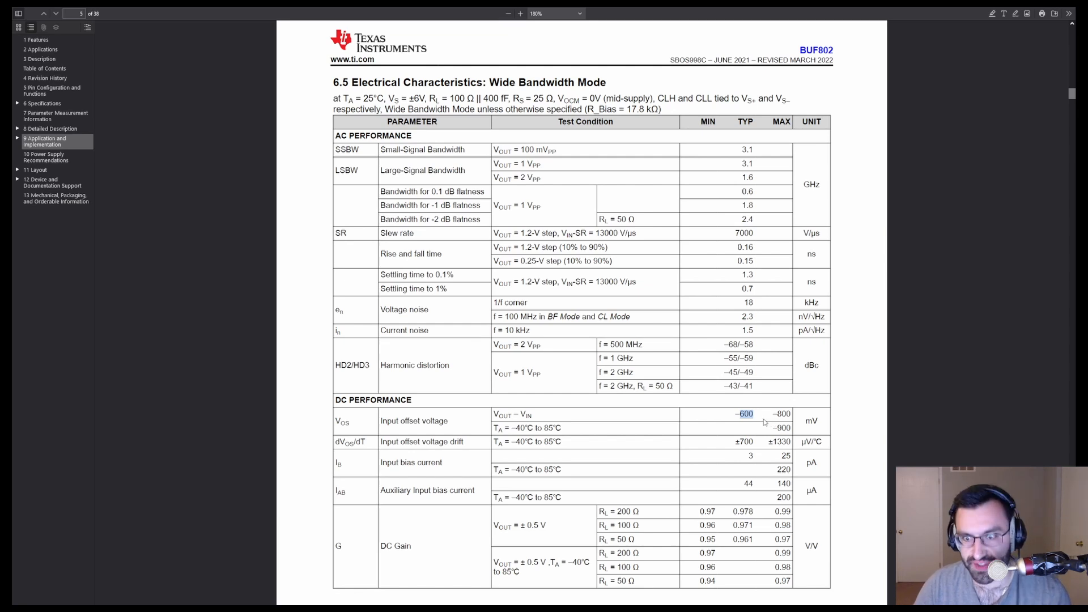
pyautogui.moveTo(756, 447)
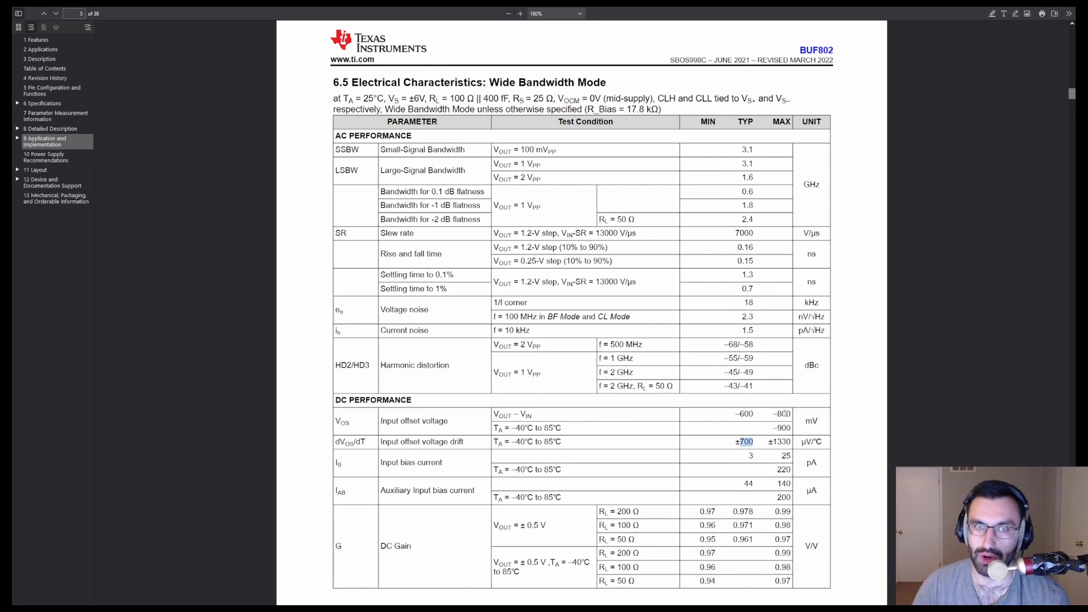
pyautogui.moveTo(788, 408)
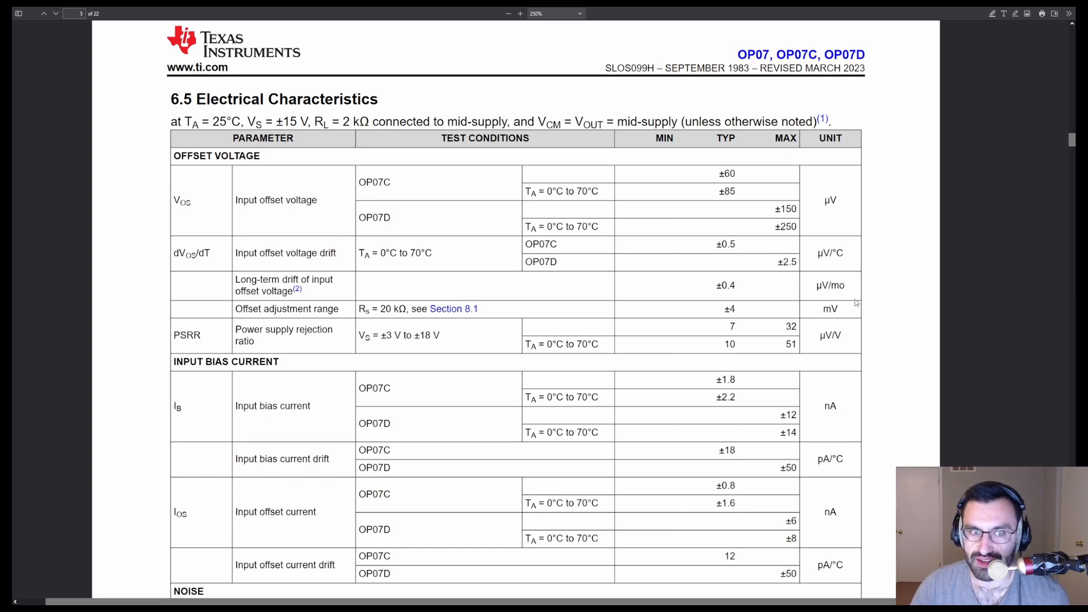
pyautogui.moveTo(735, 184)
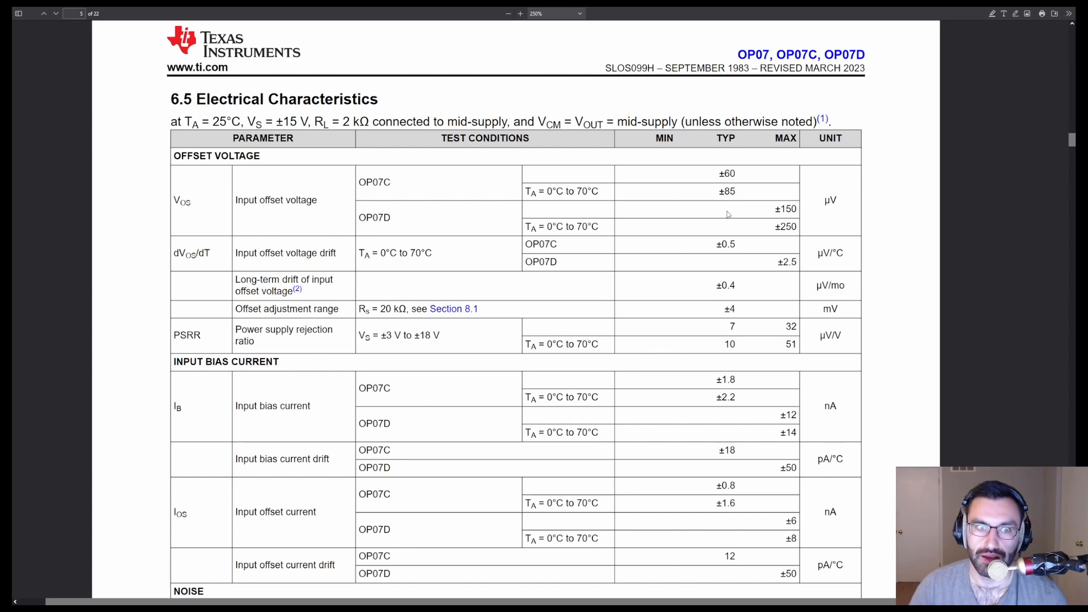
pyautogui.moveTo(734, 246)
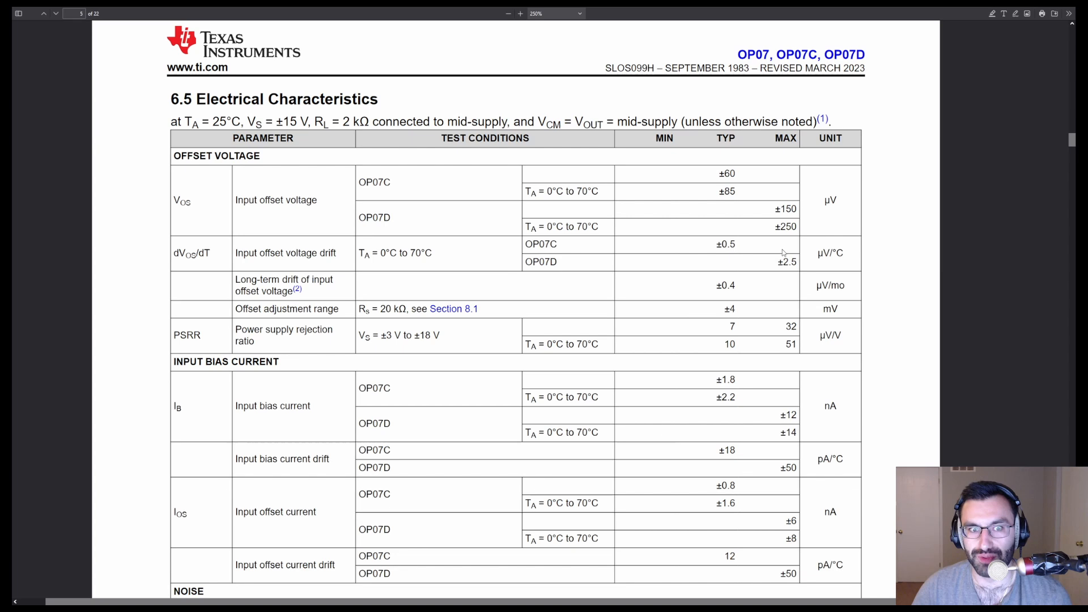
pyautogui.moveTo(765, 256)
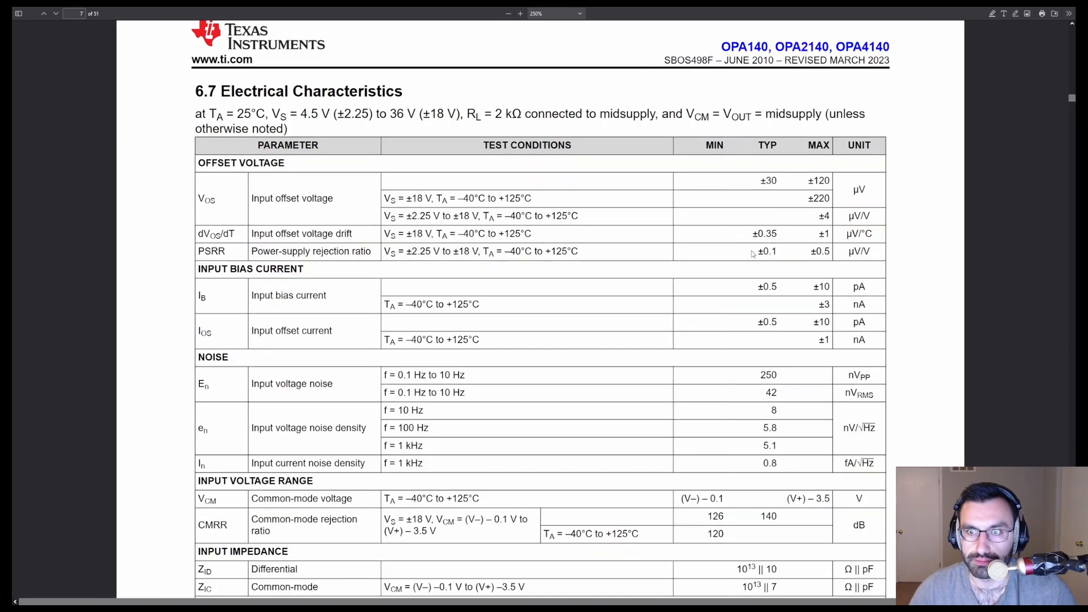
pyautogui.moveTo(772, 184)
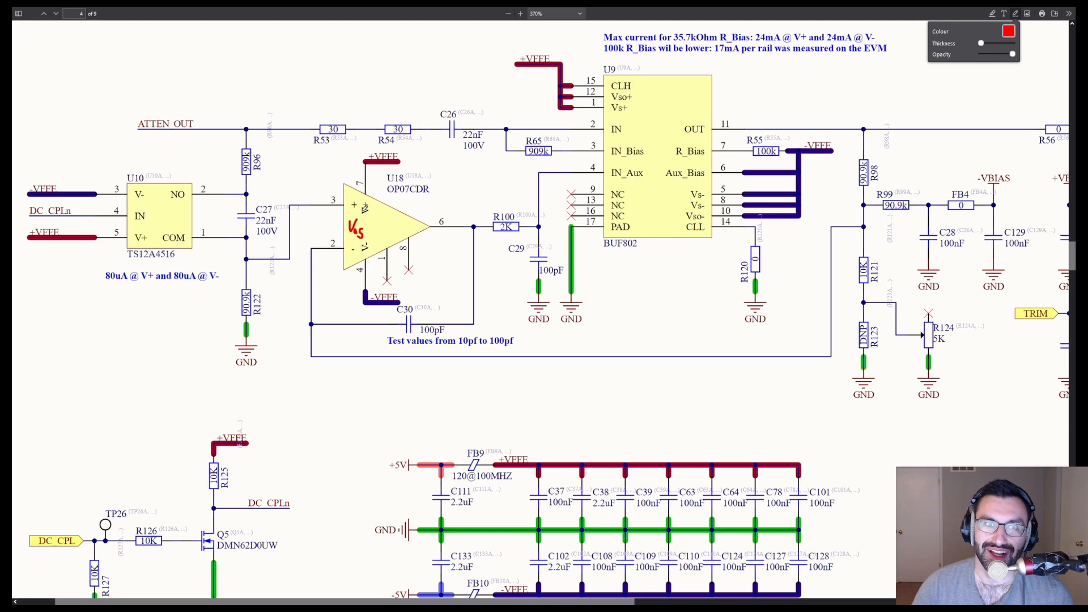
pyautogui.moveTo(362, 207)
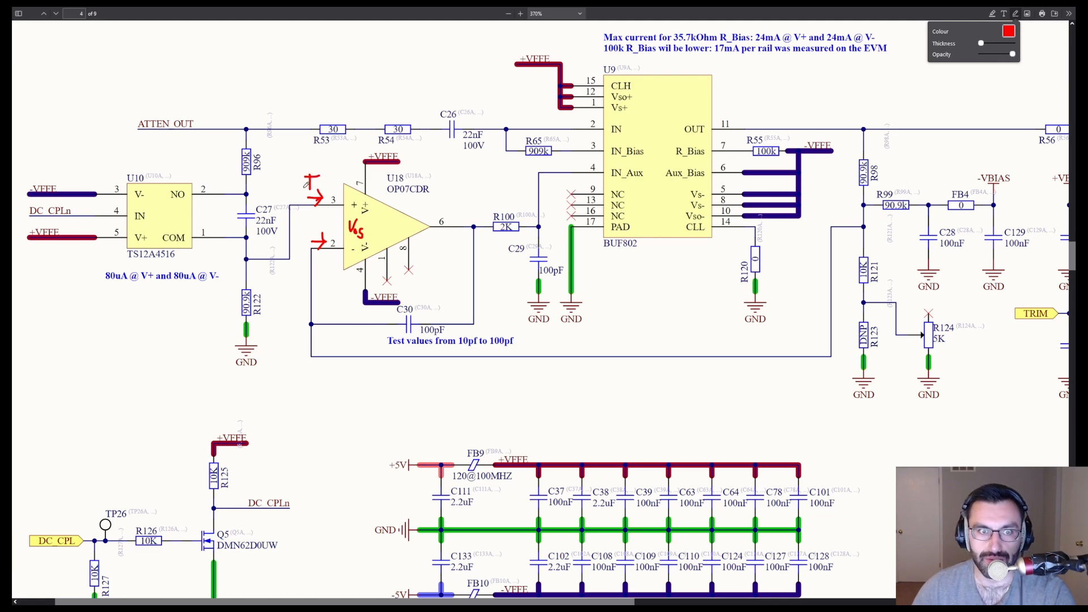
# Handwrite a red bias-current note beside U18's op-amp inputs.
pyautogui.click(323, 187)
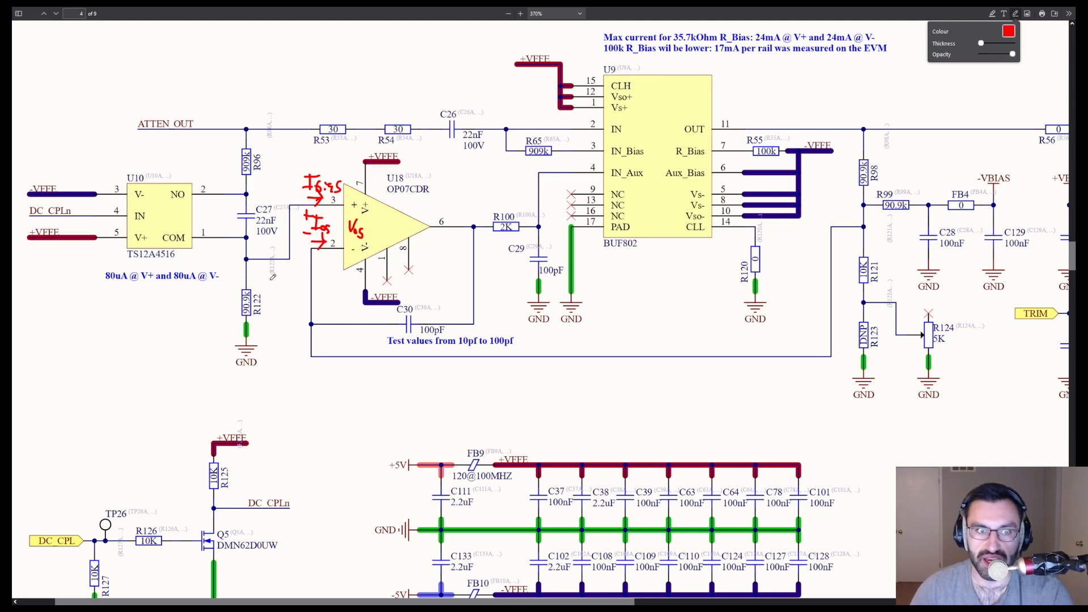
pyautogui.moveTo(231, 281); pyautogui.dragTo(231, 313)
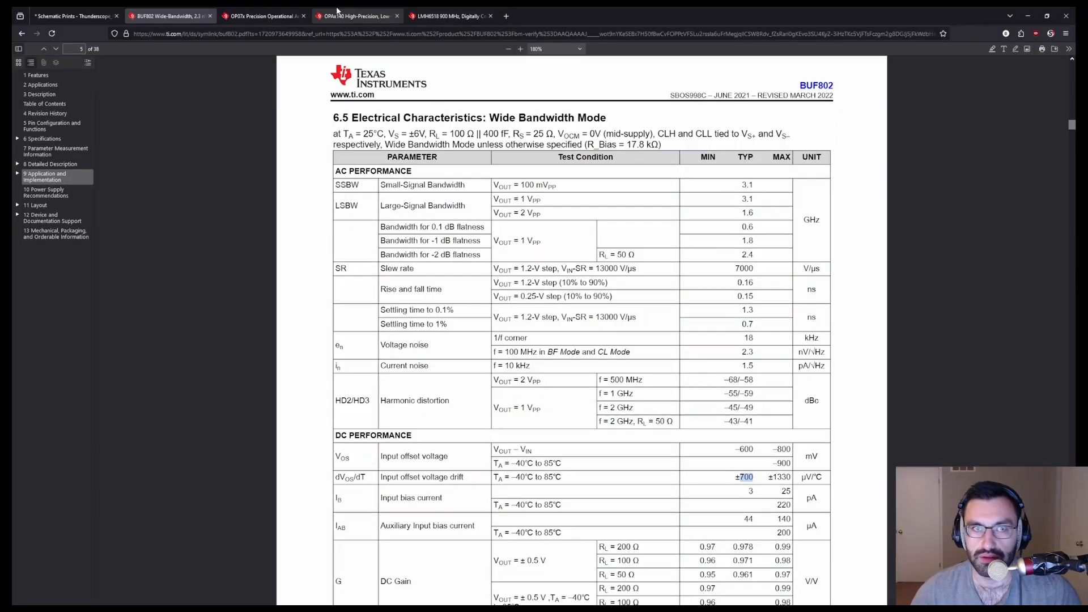
# Switch to the OP07 datasheet and highlight the OP07C typical ±1.8 nA input bias current.
pyautogui.click(264, 15)
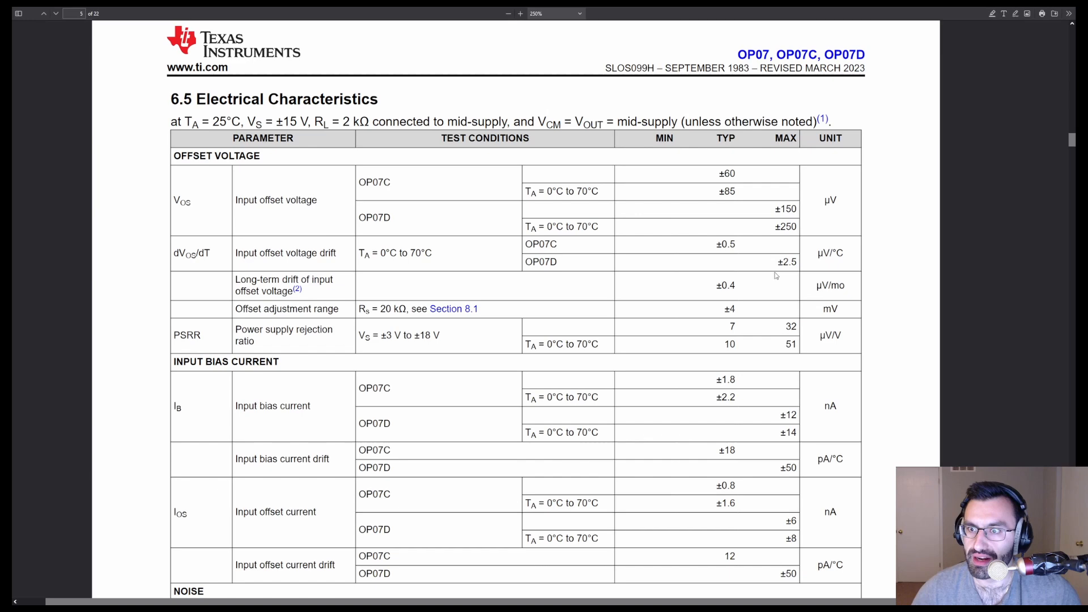
pyautogui.moveTo(814, 310)
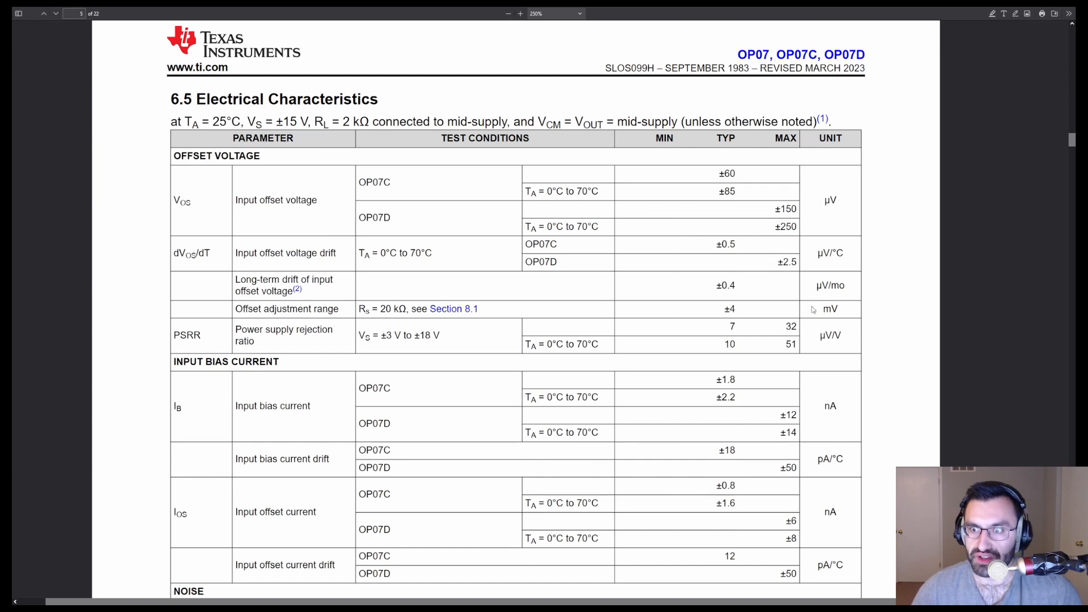
pyautogui.scroll(-3)
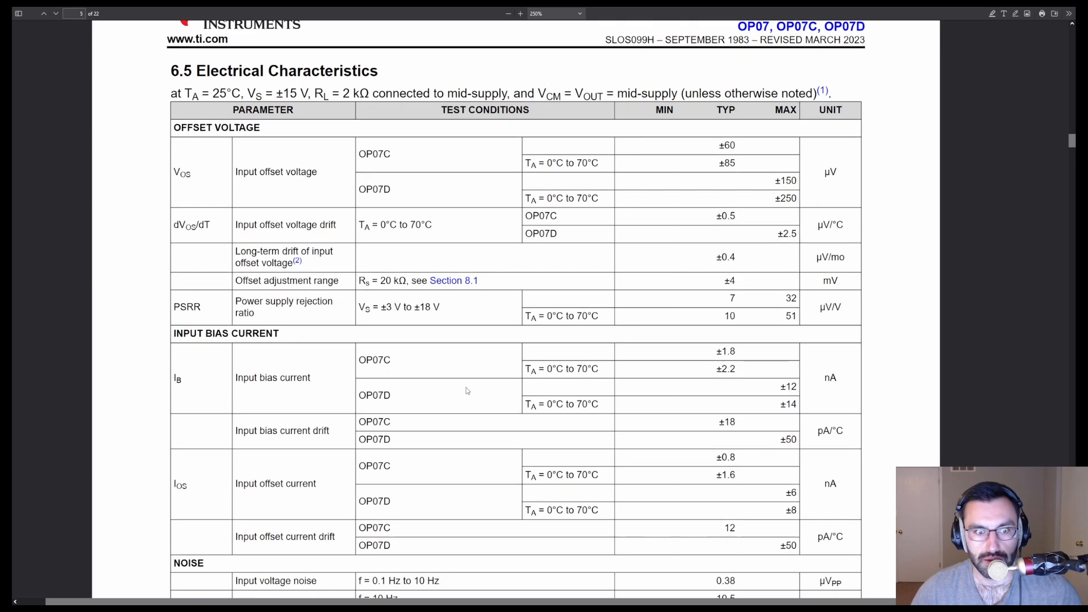
pyautogui.scroll(-3)
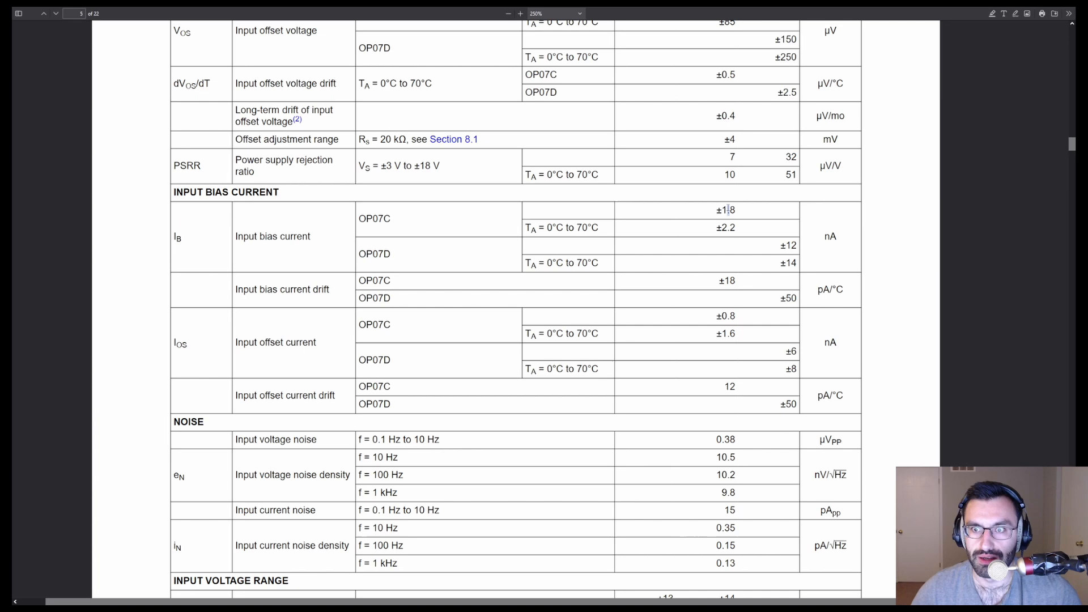
pyautogui.doubleClick(725, 210)
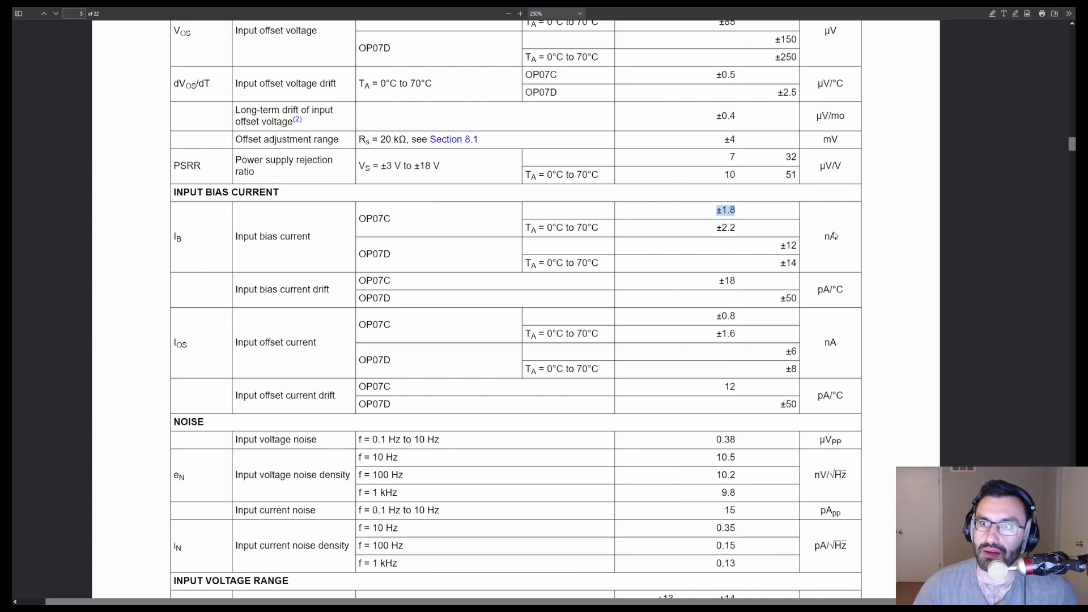
pyautogui.moveTo(826, 242)
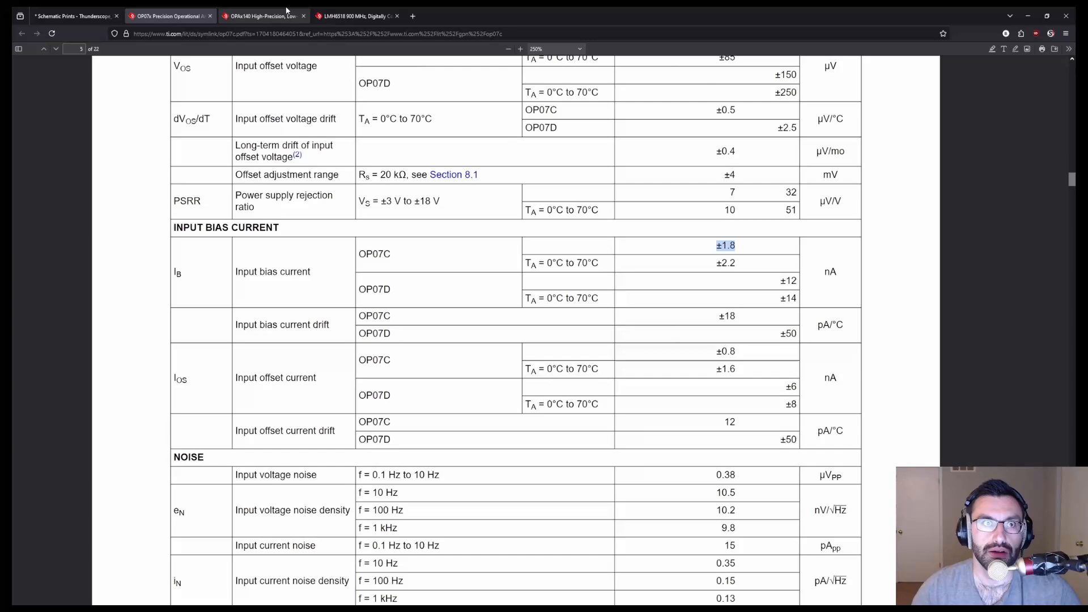
# Switch to the OPA140 datasheet and highlight its typical ±0.5 pA input bias current.
pyautogui.click(264, 15)
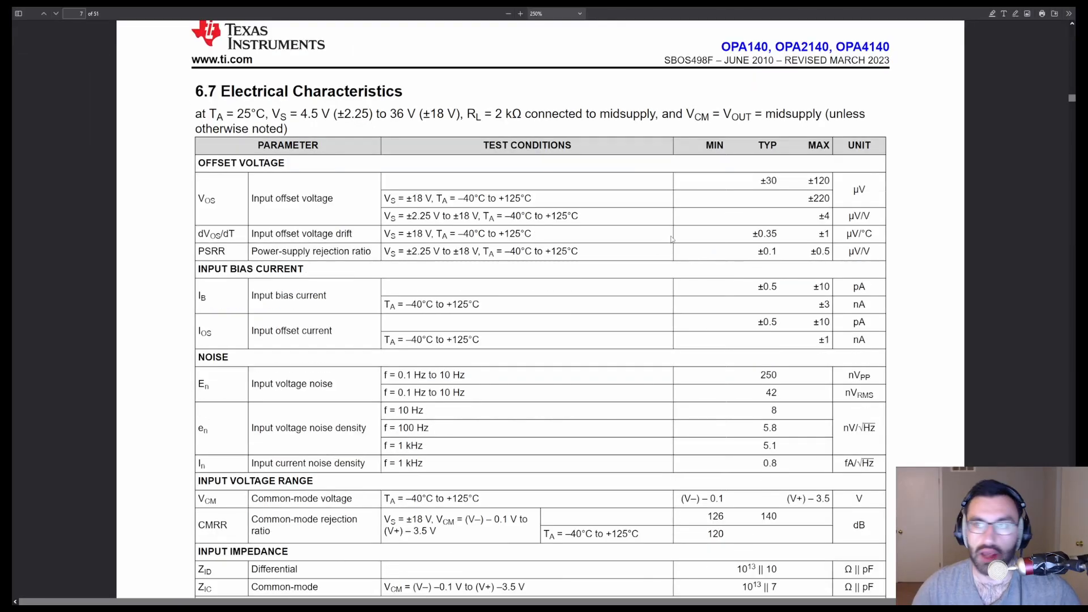
pyautogui.moveTo(763, 312)
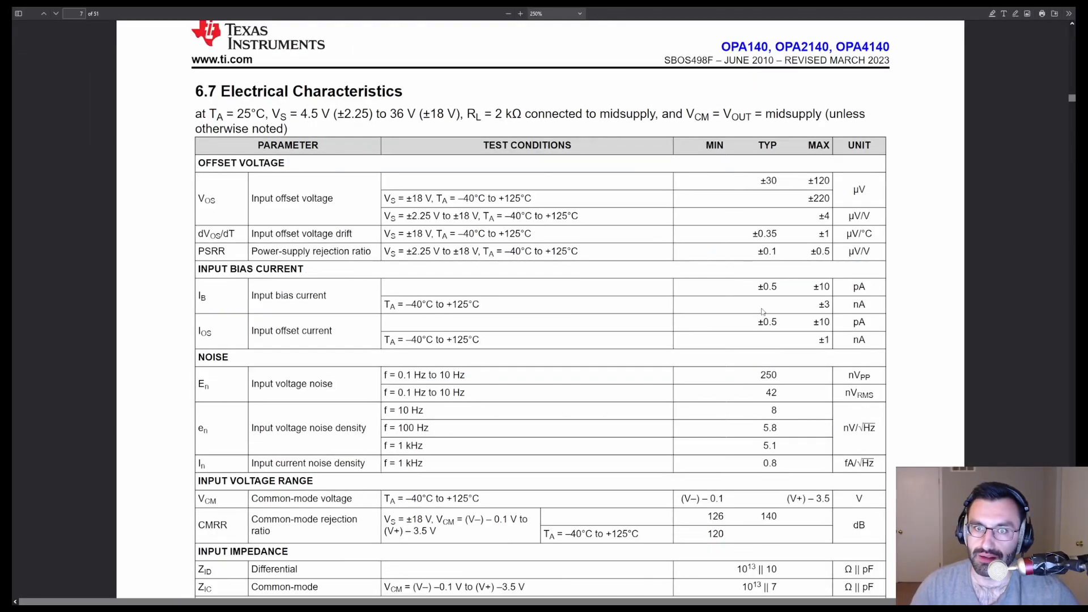
pyautogui.scroll(-3)
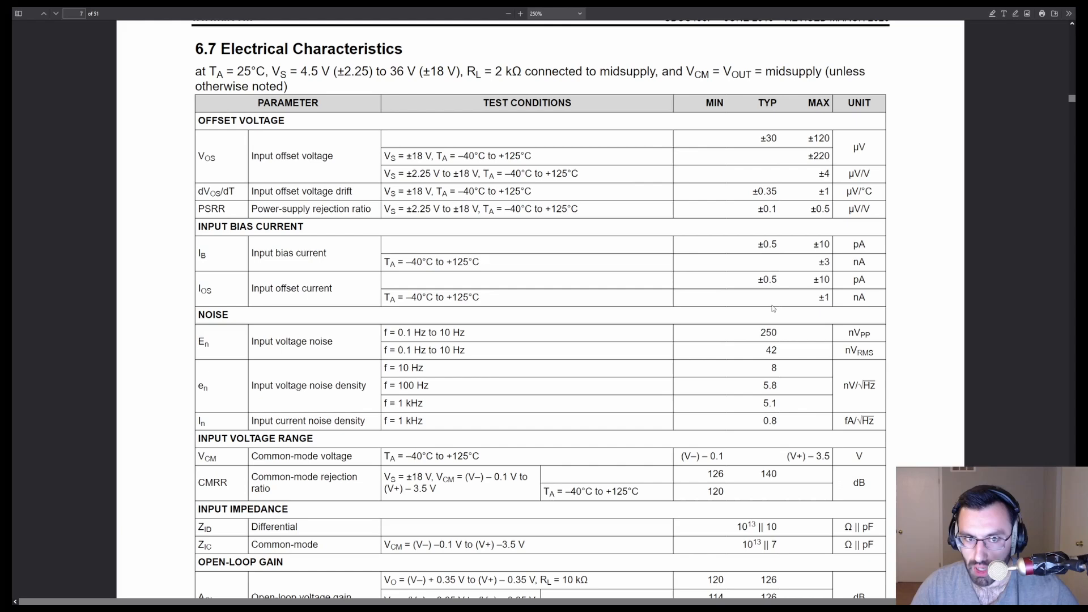
pyautogui.moveTo(773, 304)
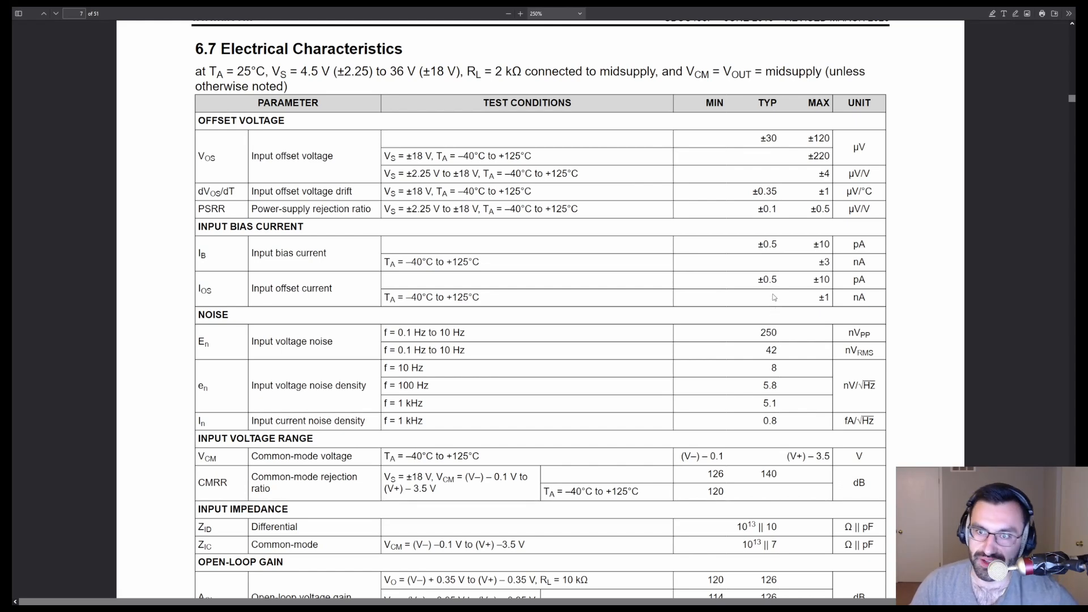
pyautogui.moveTo(775, 272)
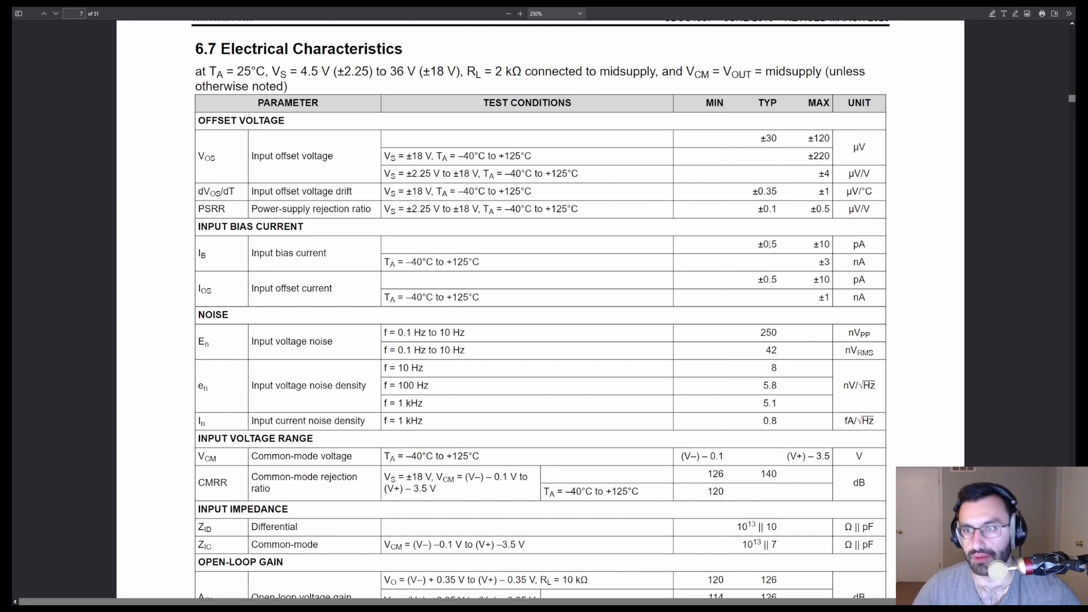
pyautogui.doubleClick(767, 245)
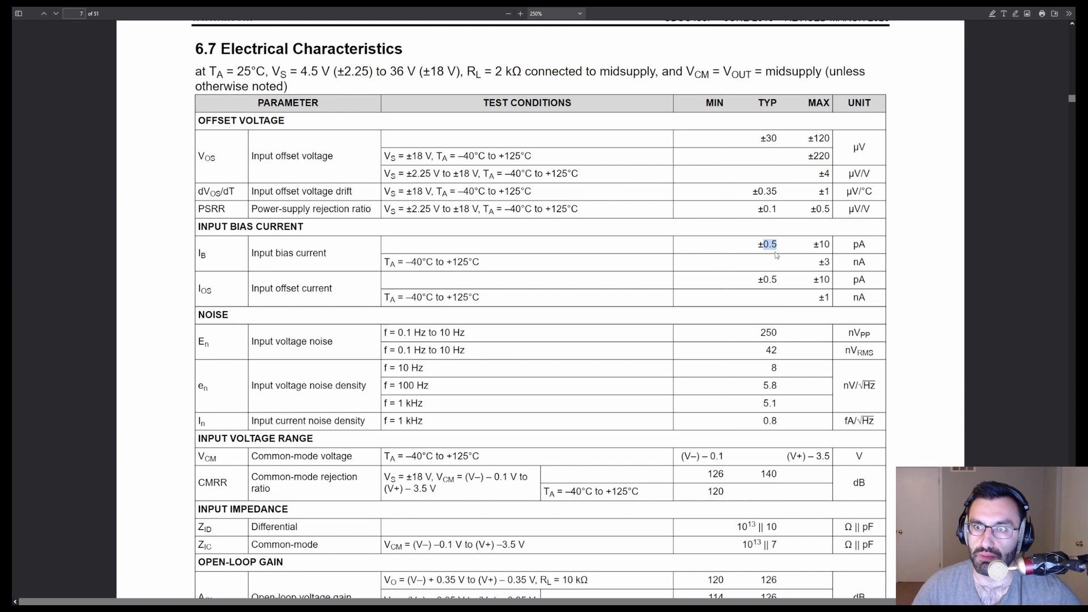
pyautogui.moveTo(787, 280)
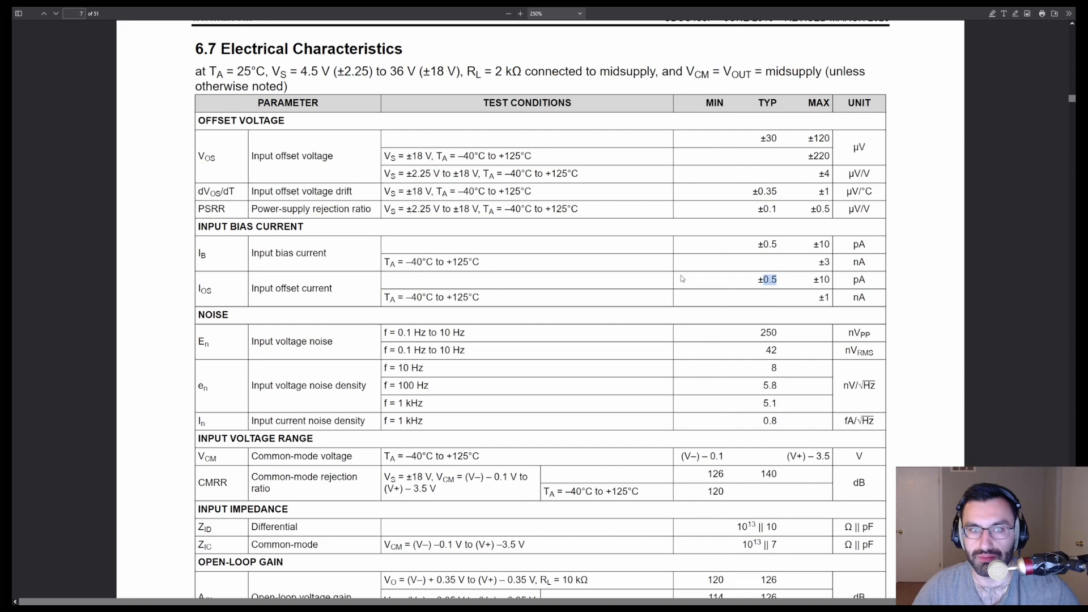
pyautogui.moveTo(755, 297)
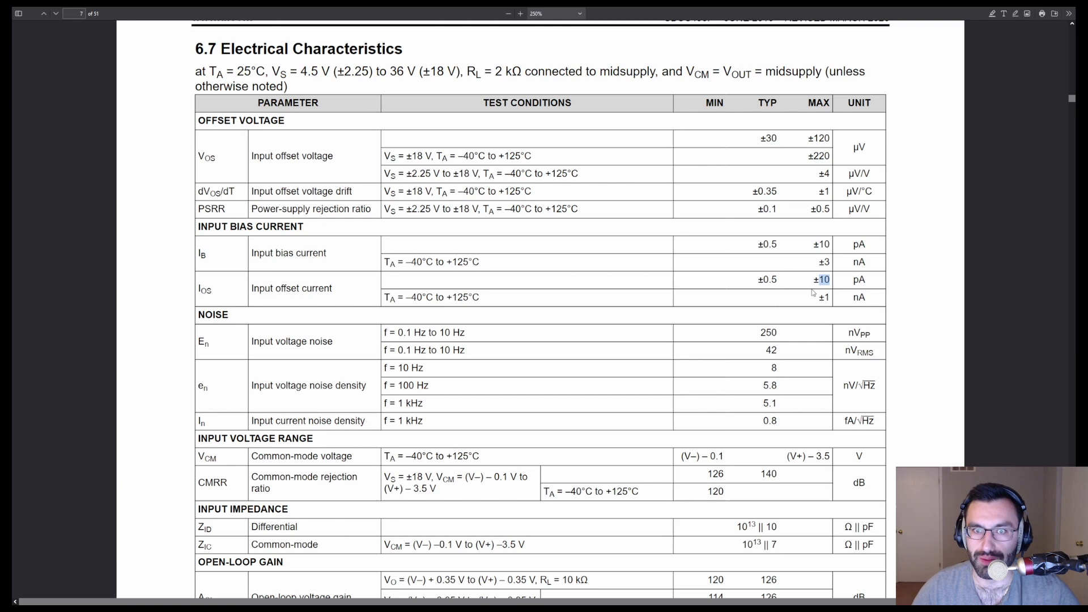
pyautogui.moveTo(799, 261)
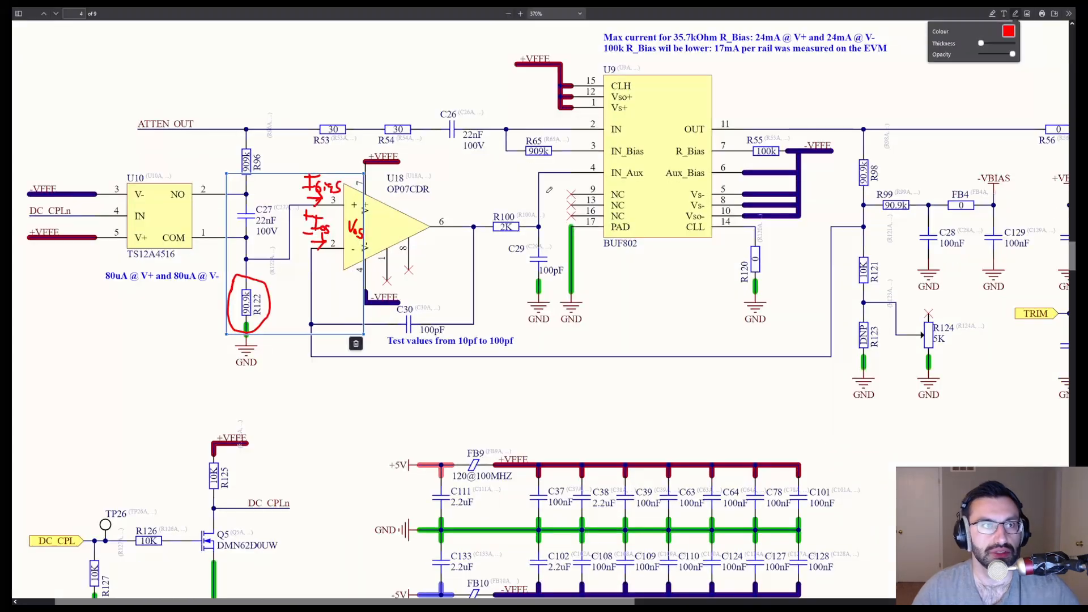
# Pan the schematic toward the LMH6518 amplifier stage.
pyautogui.scroll(-3)
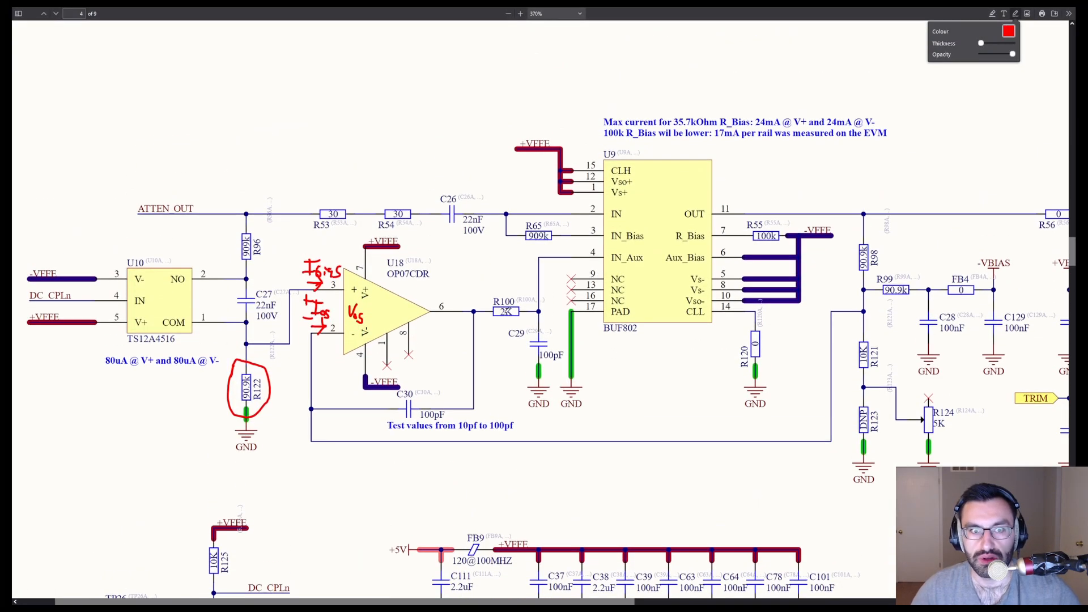
pyautogui.moveTo(224, 261); pyautogui.dragTo(364, 420)
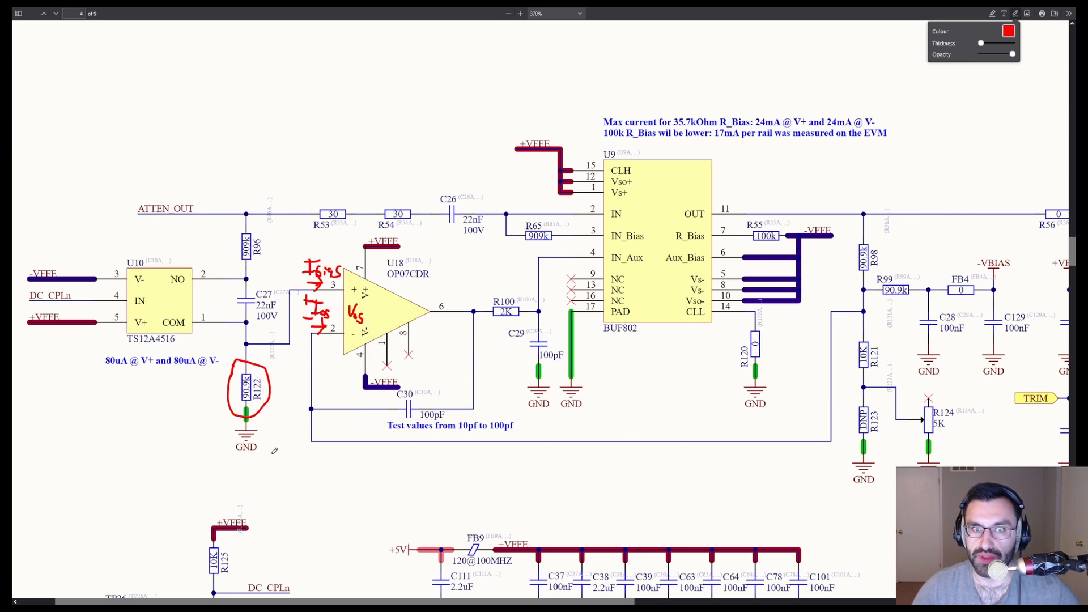
pyautogui.moveTo(691, 113)
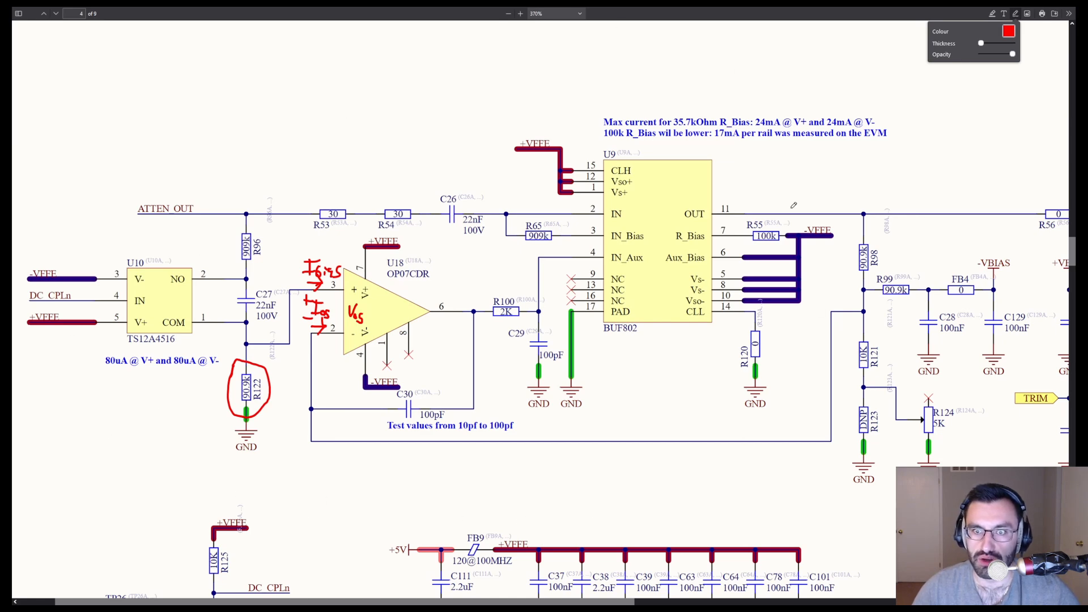
pyautogui.moveTo(851, 403)
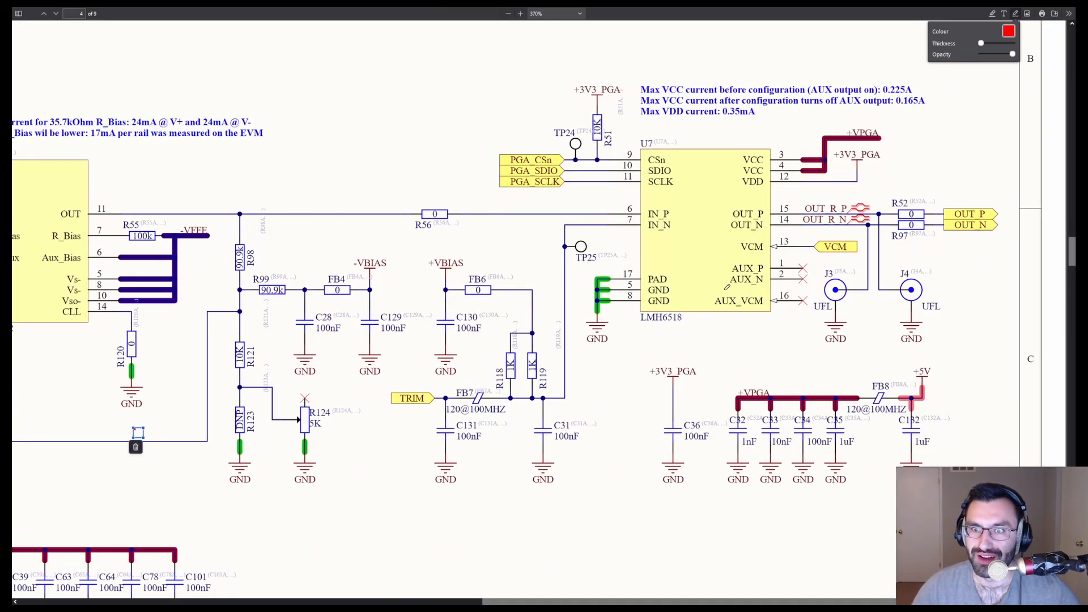
pyautogui.moveTo(632, 329); pyautogui.dragTo(708, 327)
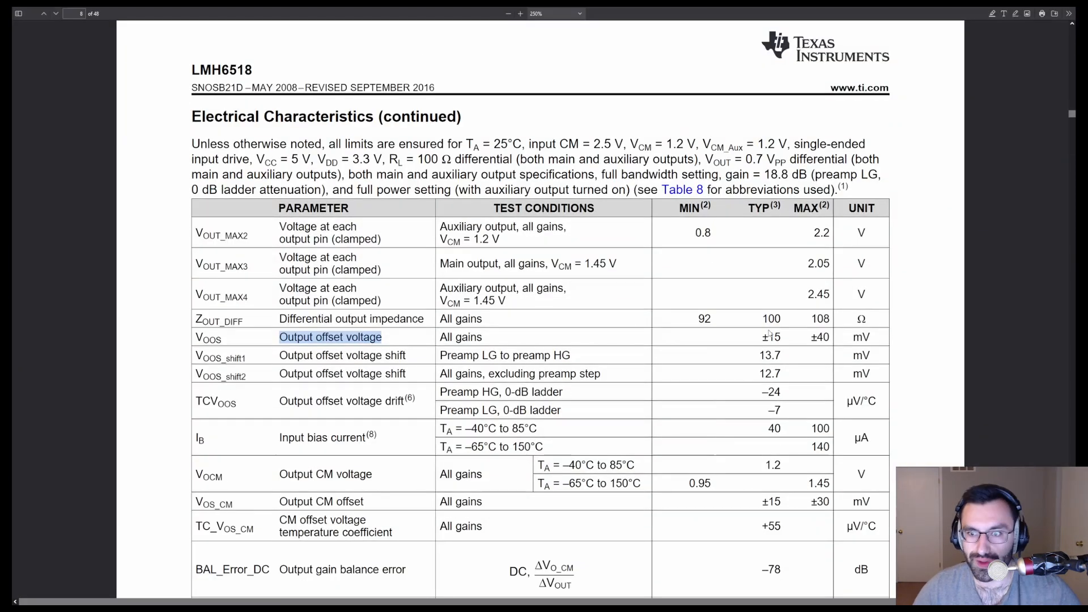
pyautogui.scroll(-3)
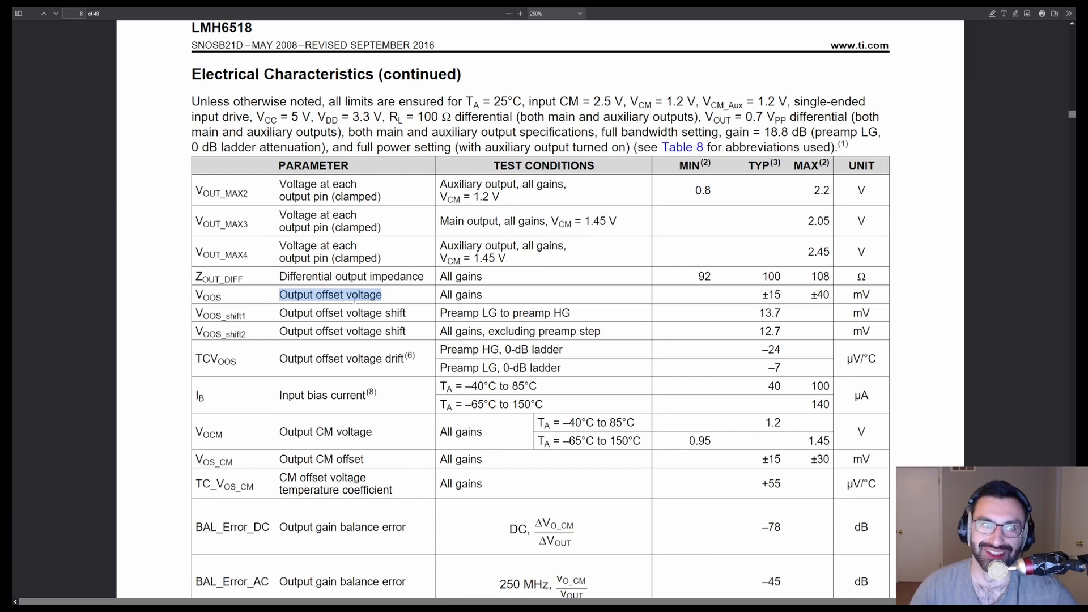
pyautogui.moveTo(781, 294)
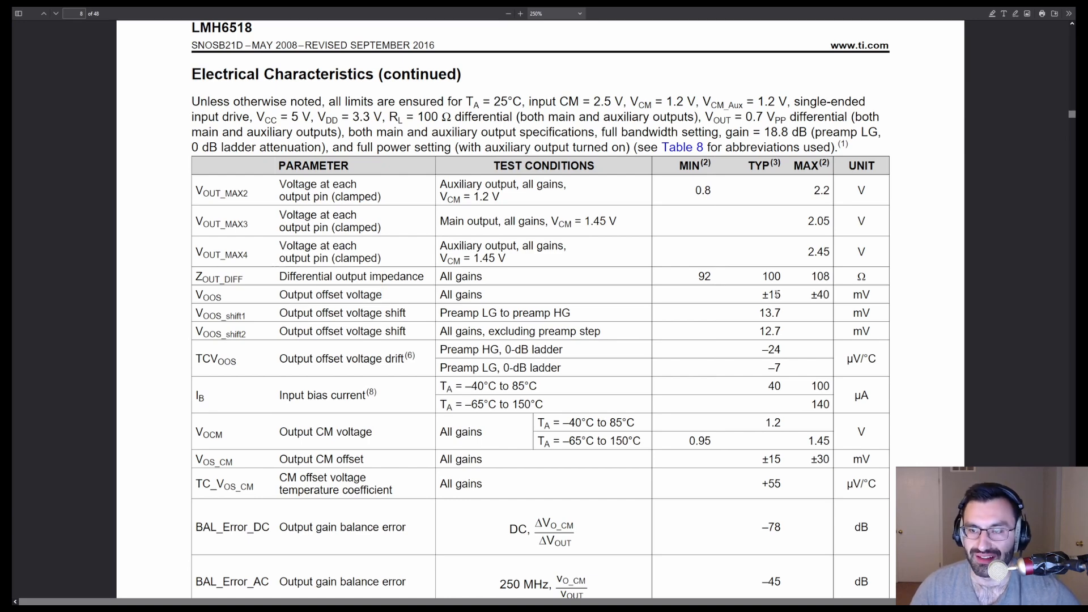
pyautogui.doubleClick(773, 295)
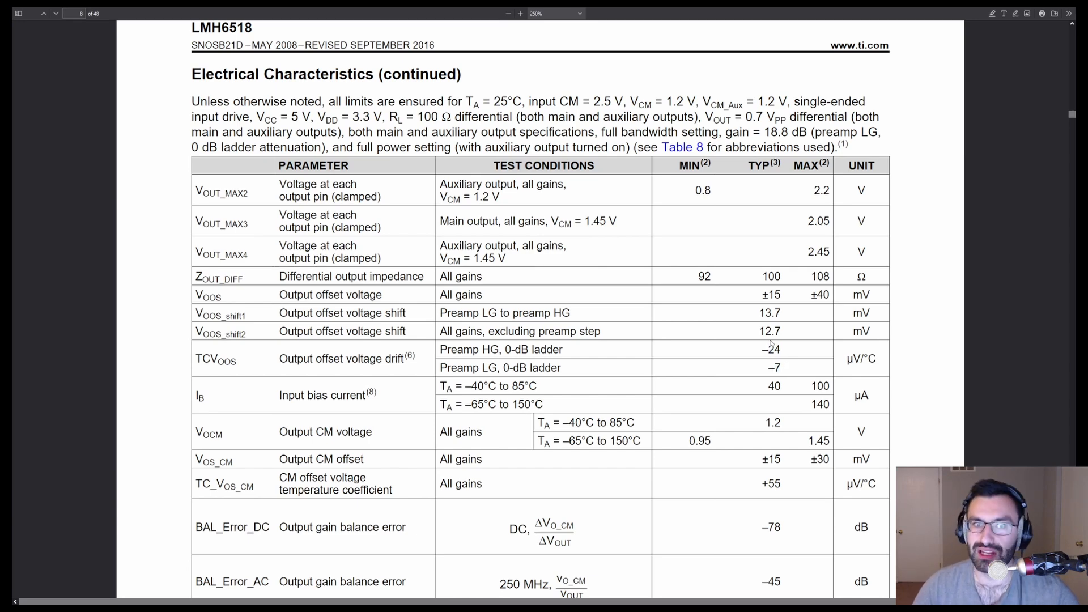
pyautogui.doubleClick(326, 312)
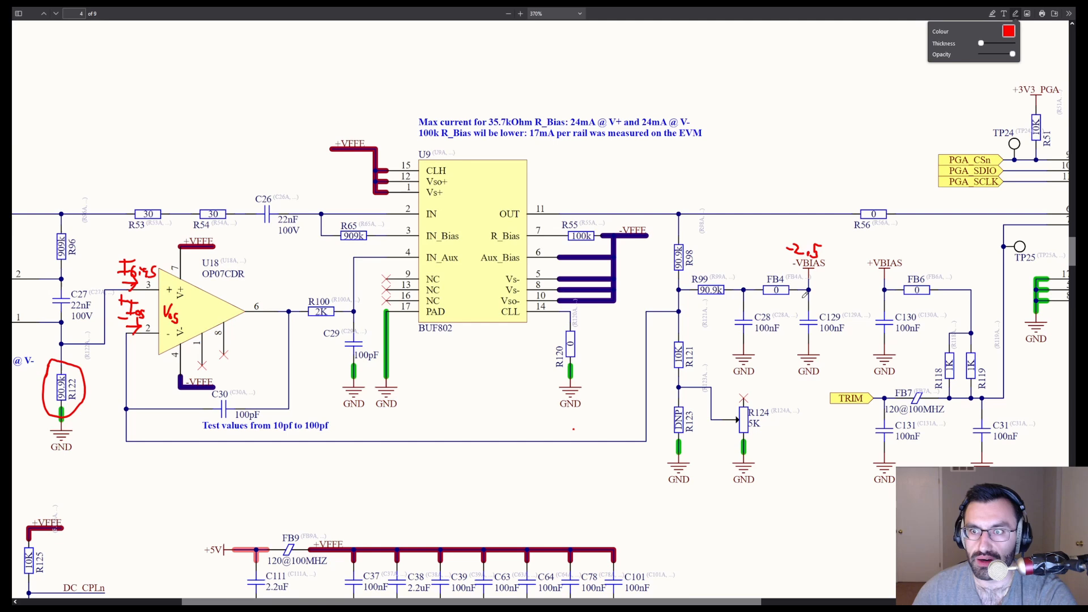
pyautogui.moveTo(560, 159)
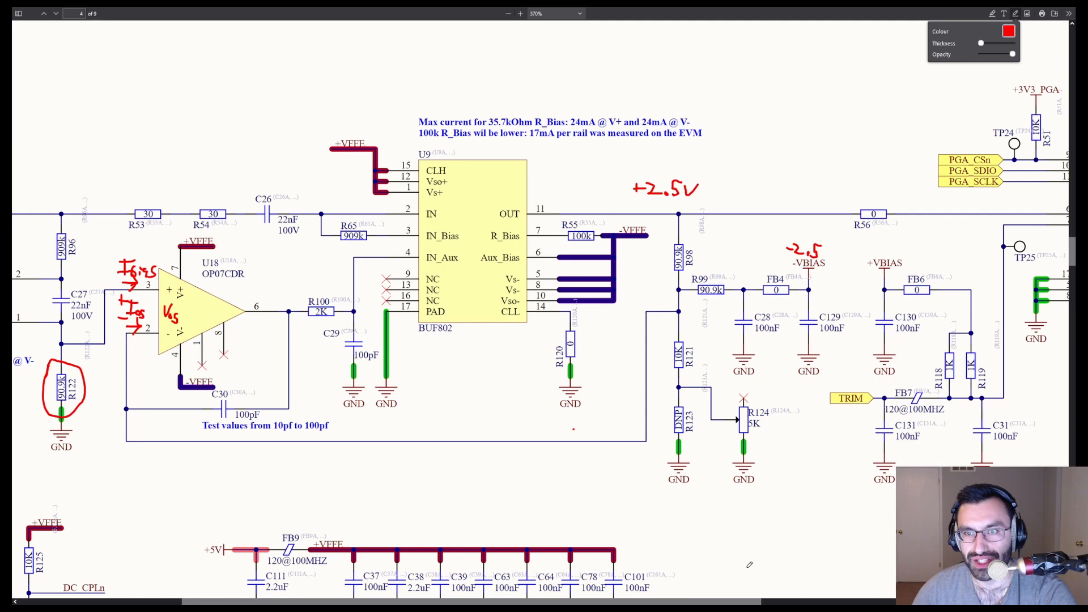
# Shift the schematic view right toward the BUF802 output and LMH6518 input.
pyautogui.hscroll(3)
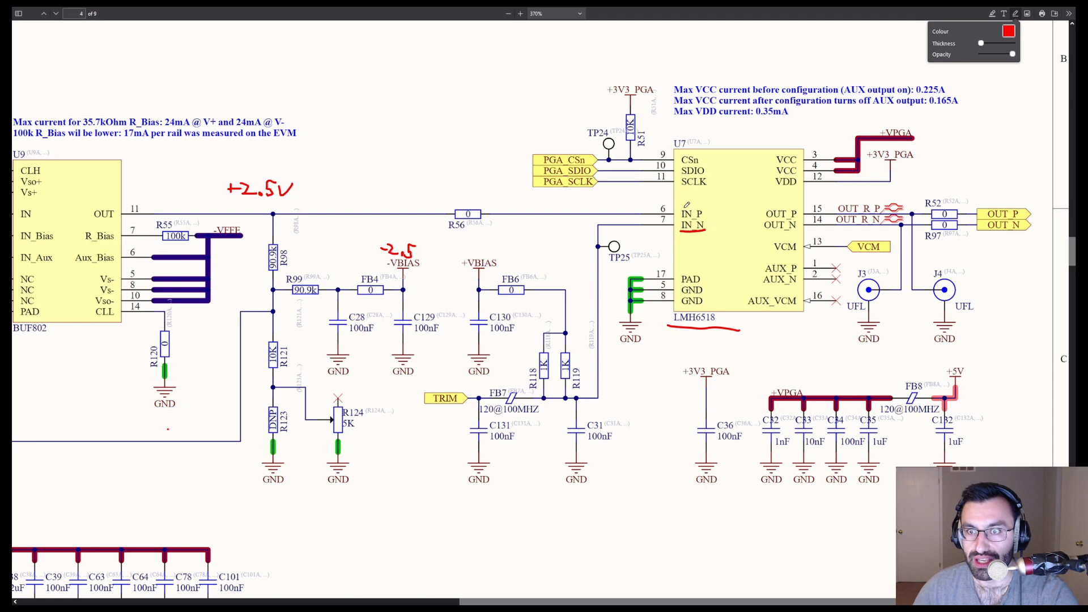
pyautogui.moveTo(370, 163)
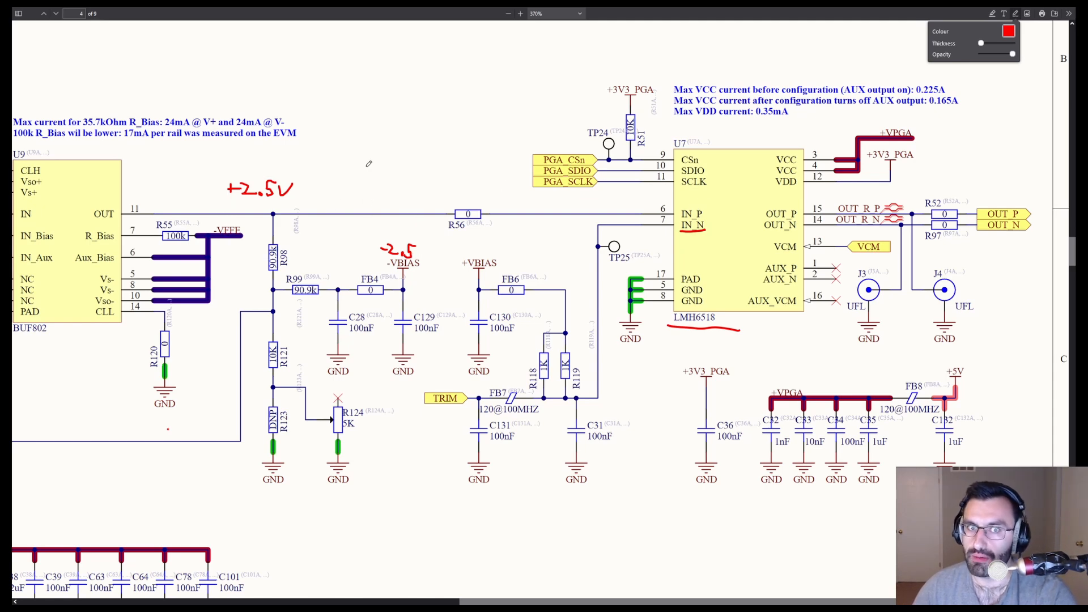
pyautogui.moveTo(227, 179); pyautogui.dragTo(419, 262)
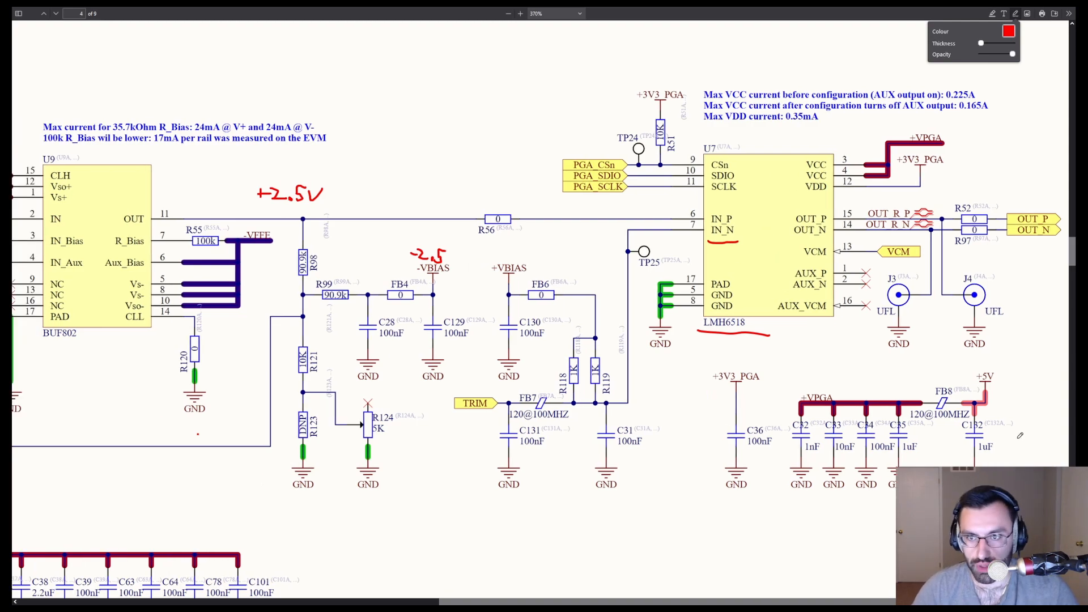
# Glance at the trim DAC section, then write a red +2.5 beside the +VBIAS rail.
pyautogui.click(45, 14)
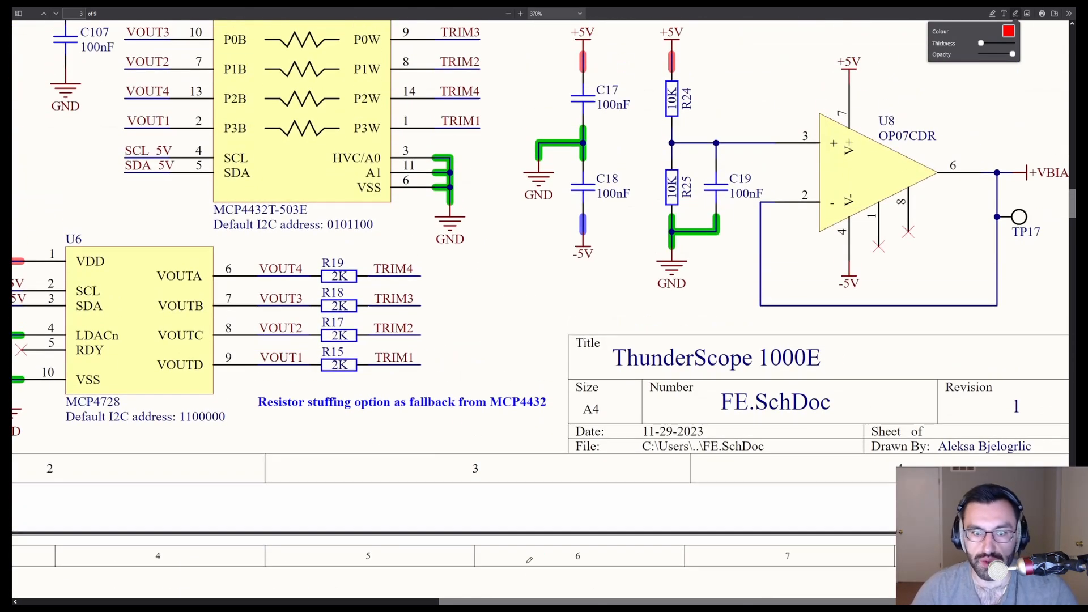
pyautogui.hscroll(-3)
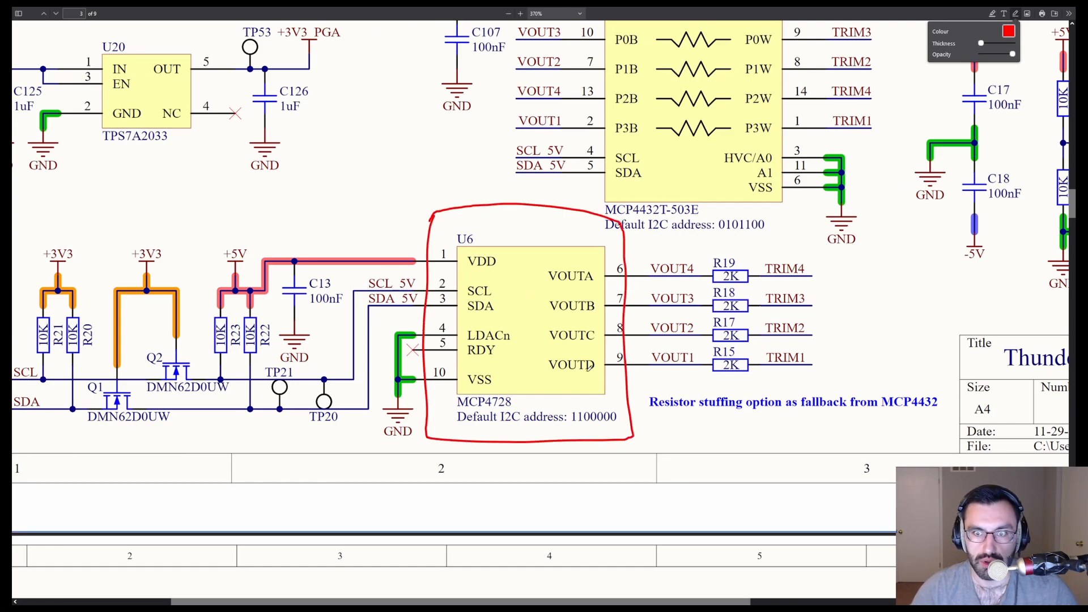
pyautogui.click(55, 12)
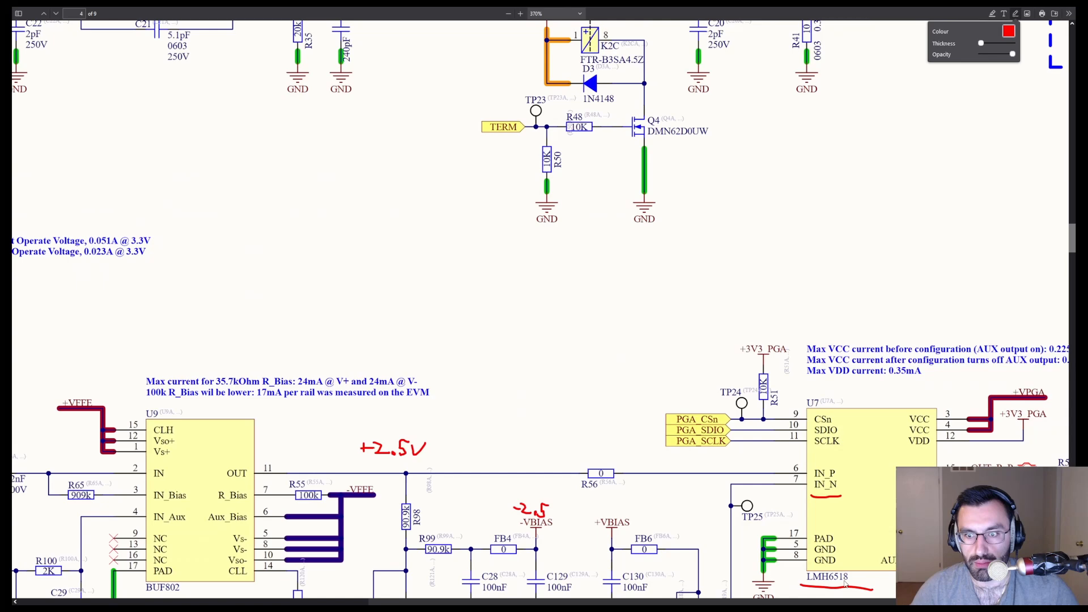
pyautogui.scroll(-3)
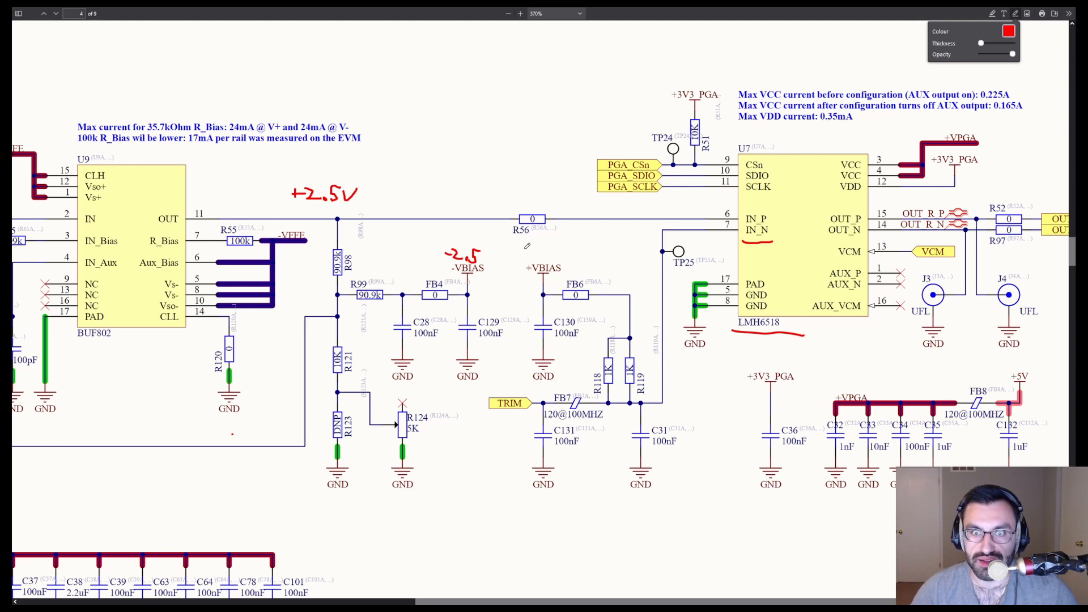
pyautogui.moveTo(517, 257); pyautogui.dragTo(537, 257)
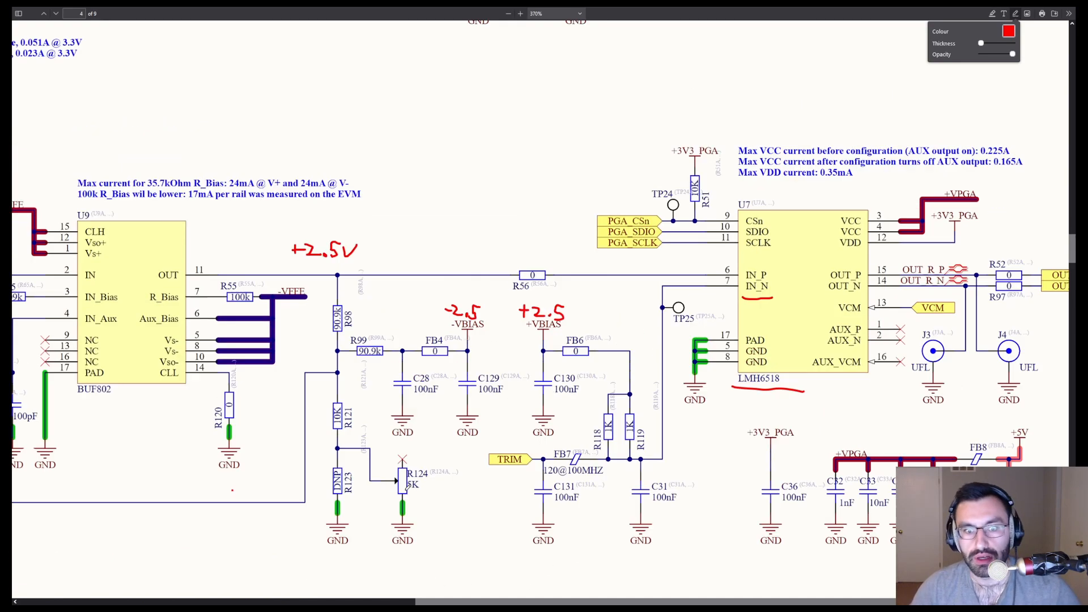
# Return to the MCP4728 trim DAC section of the schematic.
pyautogui.click(43, 14)
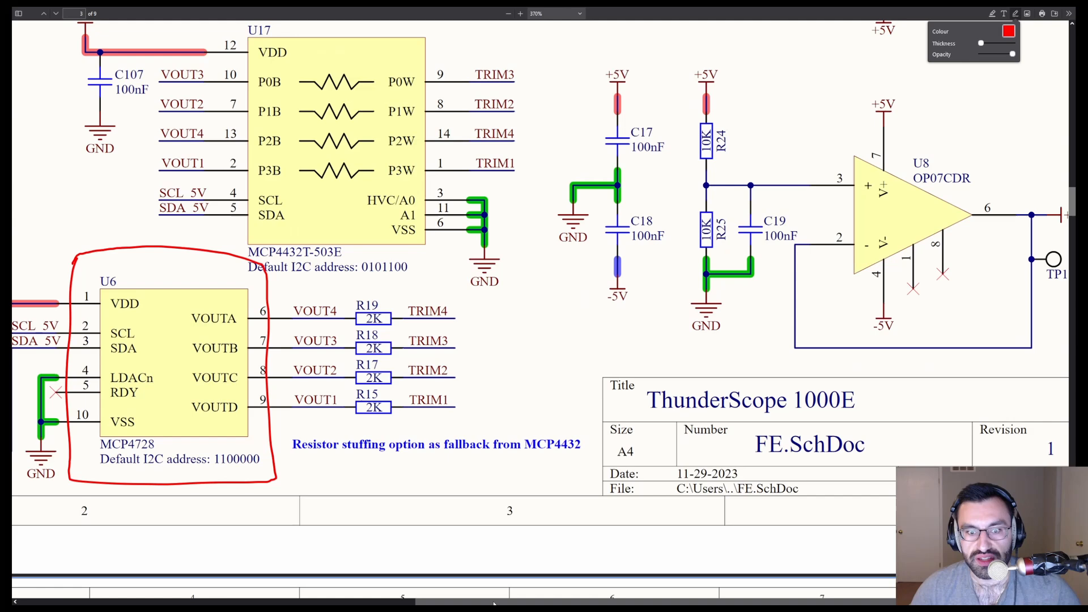
pyautogui.hscroll(-3)
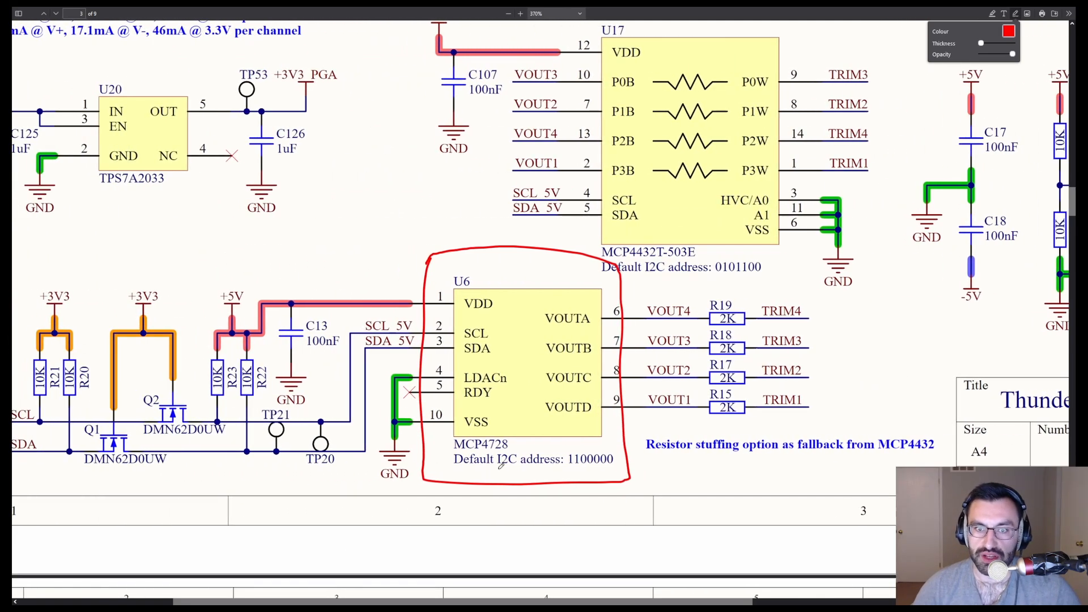
pyautogui.moveTo(886, 394)
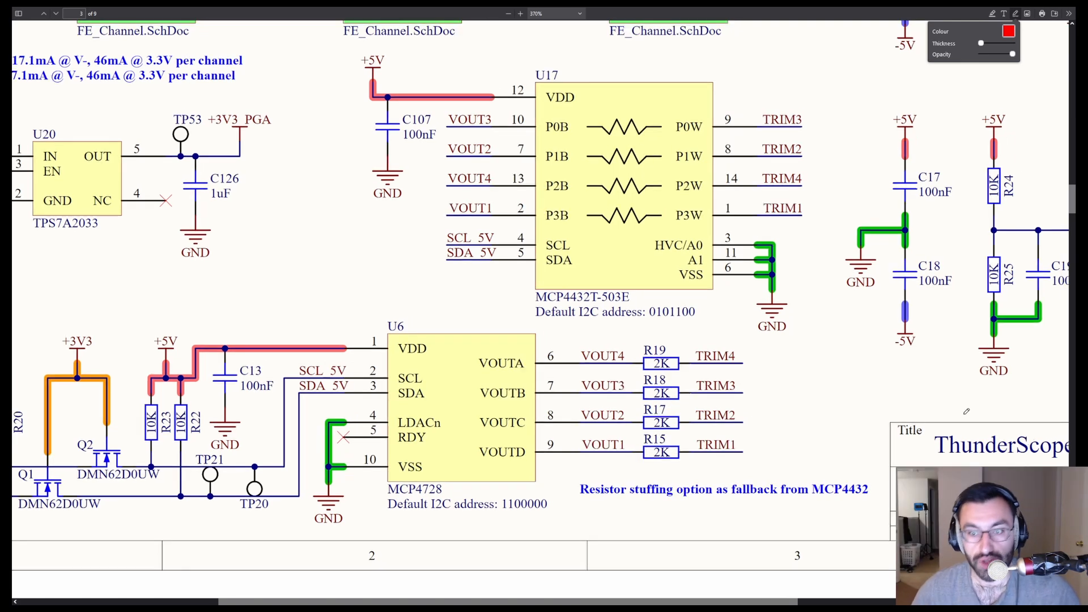
# Draw a red box around the four 2K trim resistors R15–R19.
pyautogui.moveTo(628, 340); pyautogui.dragTo(632, 422)
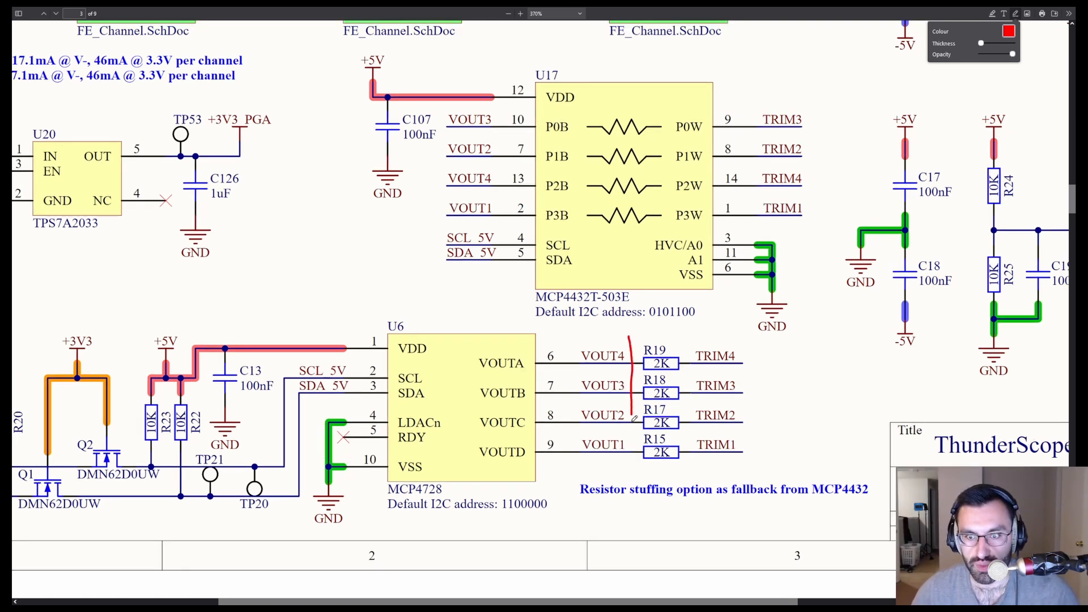
pyautogui.moveTo(628, 340); pyautogui.dragTo(694, 472)
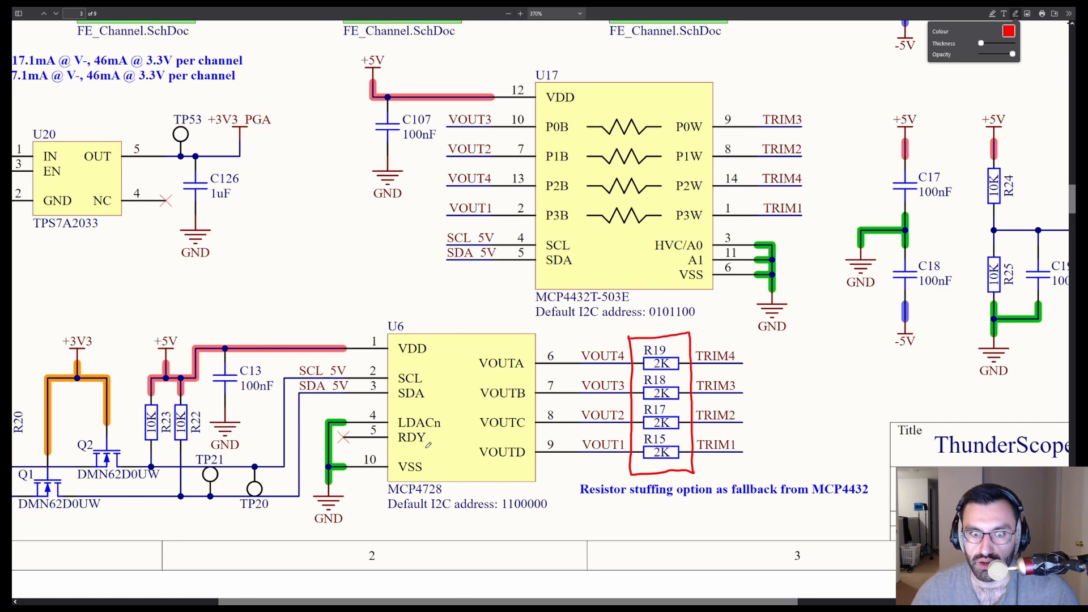
pyautogui.moveTo(451, 332)
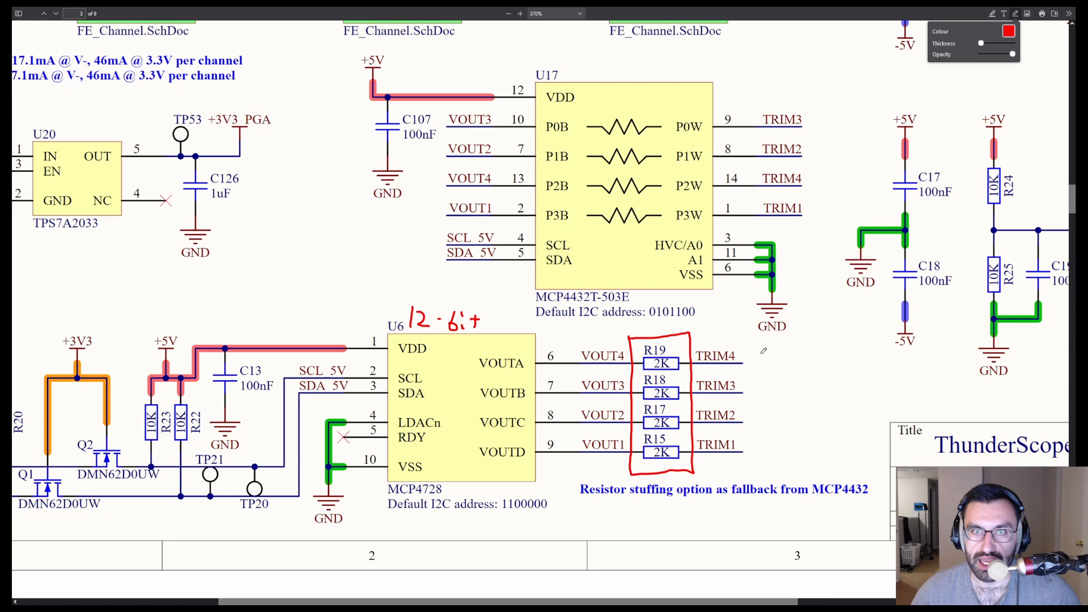
pyautogui.moveTo(838, 387)
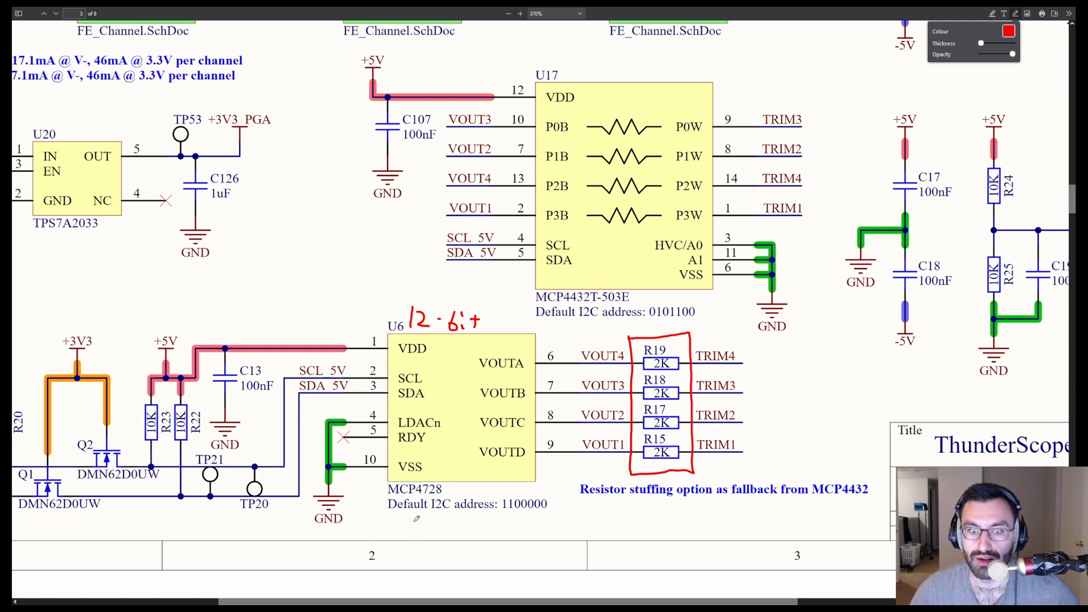
pyautogui.moveTo(598, 373)
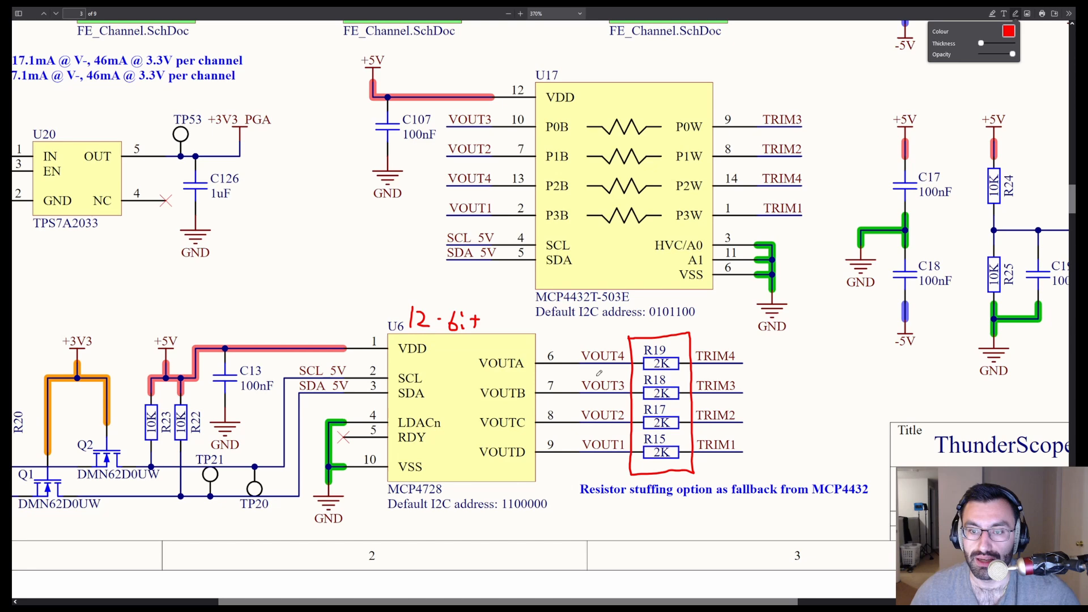
pyautogui.moveTo(418, 526)
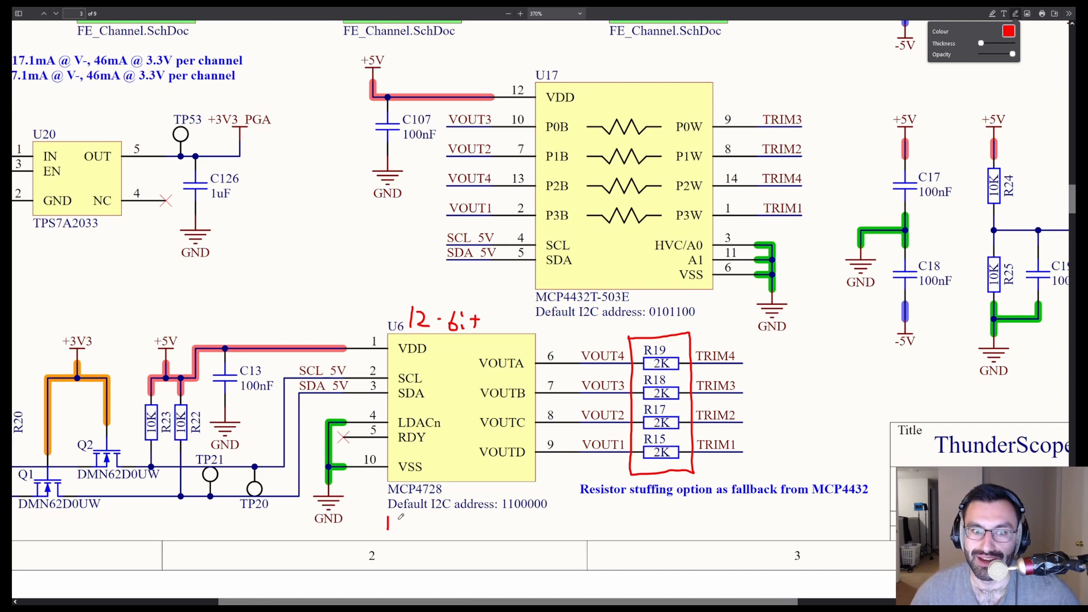
# Handwrite the red 16b→8bit, 20bit→12bit comparison below the MCP4728.
pyautogui.write('16')
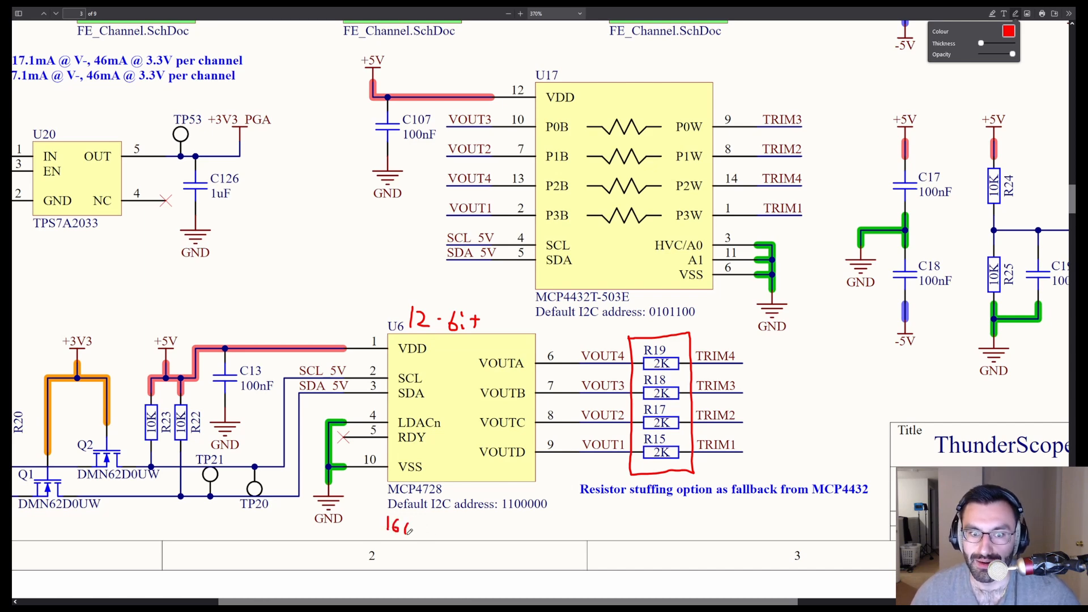
pyautogui.moveTo(416, 527); pyautogui.dragTo(434, 527)
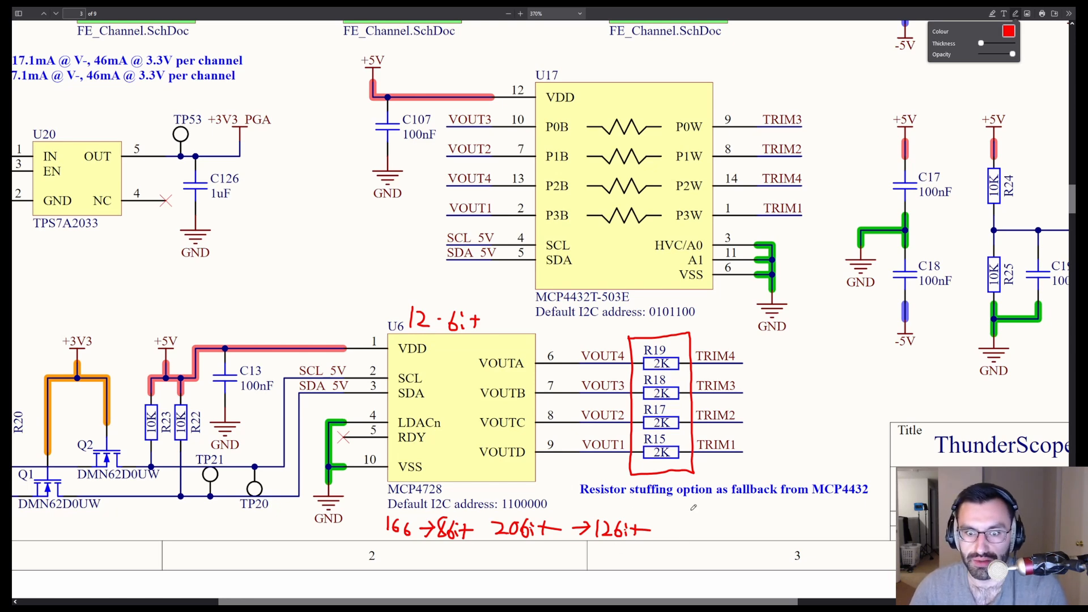
pyautogui.moveTo(818, 422)
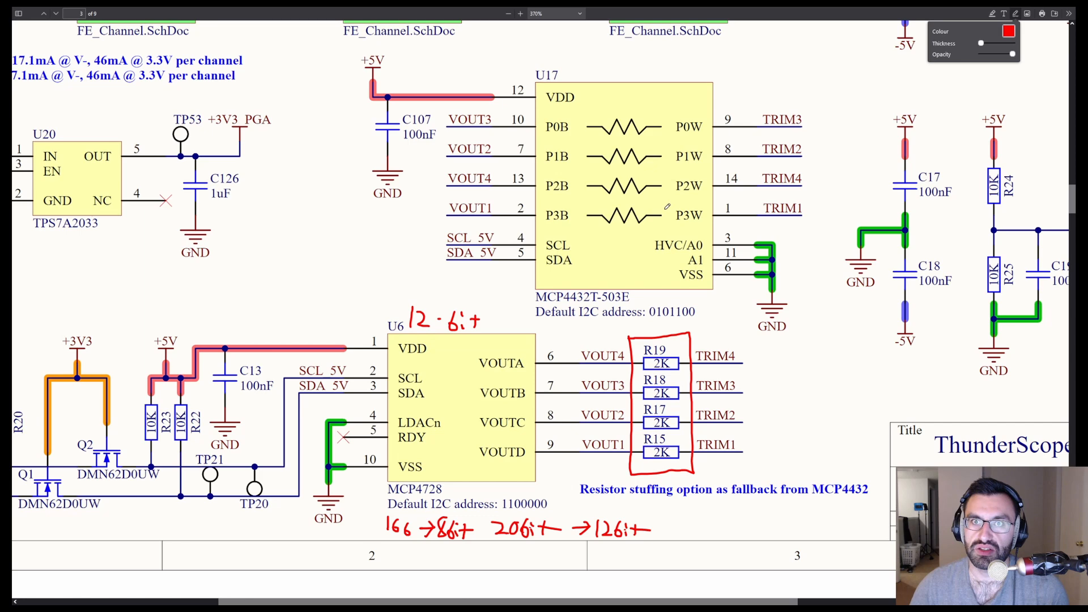
pyautogui.moveTo(810, 333)
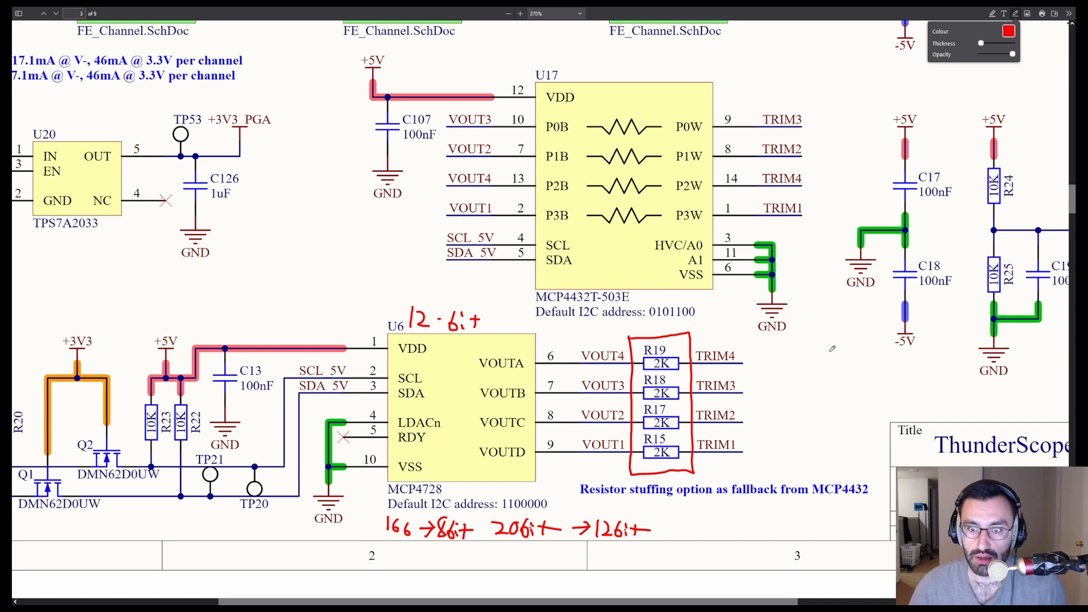
pyautogui.moveTo(847, 339)
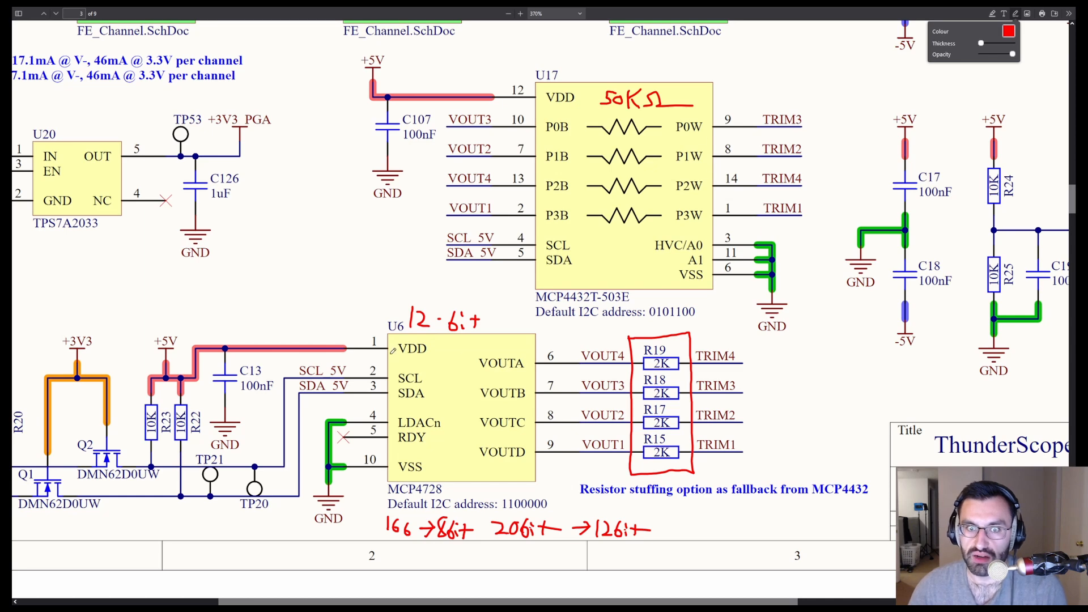
pyautogui.moveTo(484, 416)
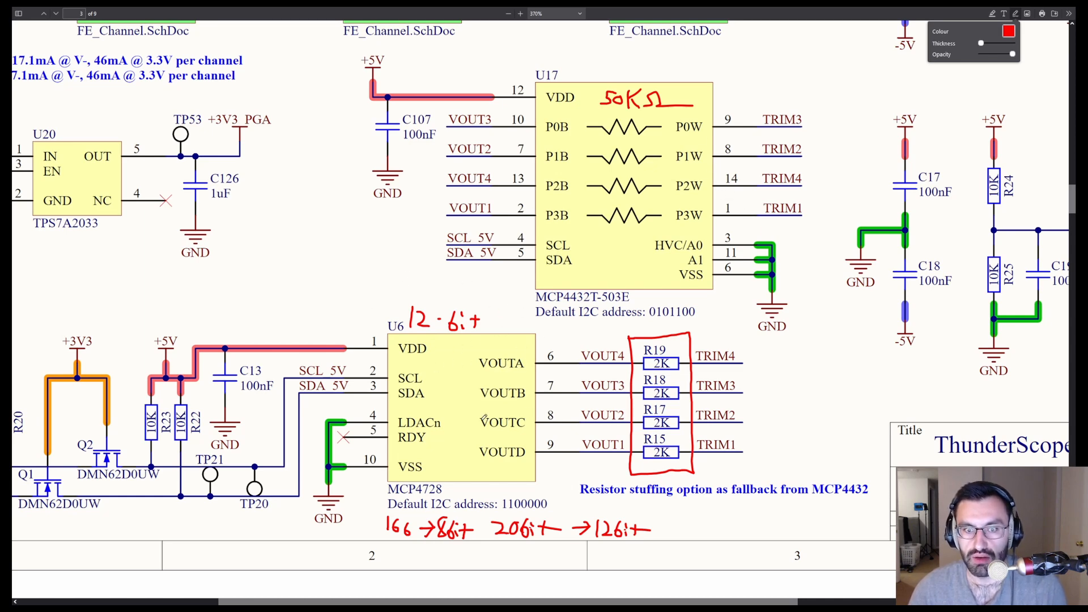
pyautogui.moveTo(847, 406)
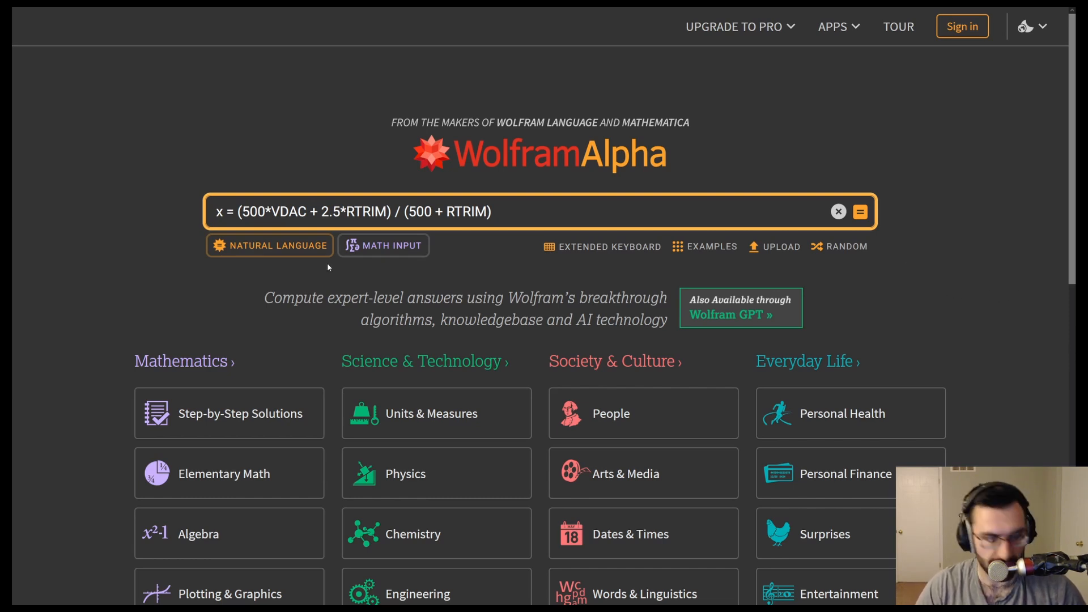
# Begin editing the Wolfram Alpha query for the 5V-minus-0V trim difference with RTRIM=75.
pyautogui.click(859, 212)
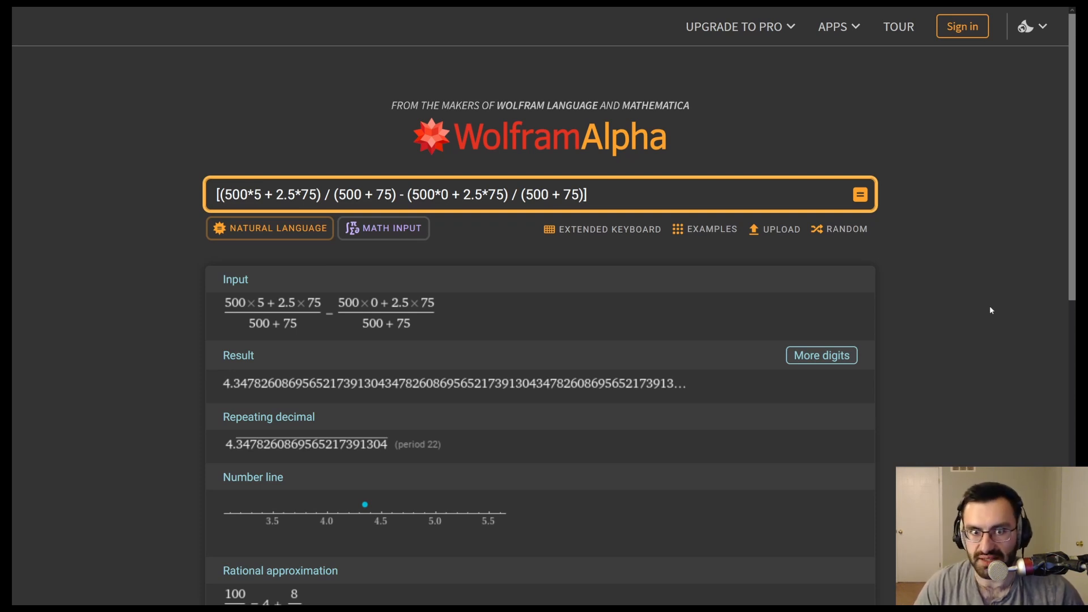
pyautogui.moveTo(973, 321)
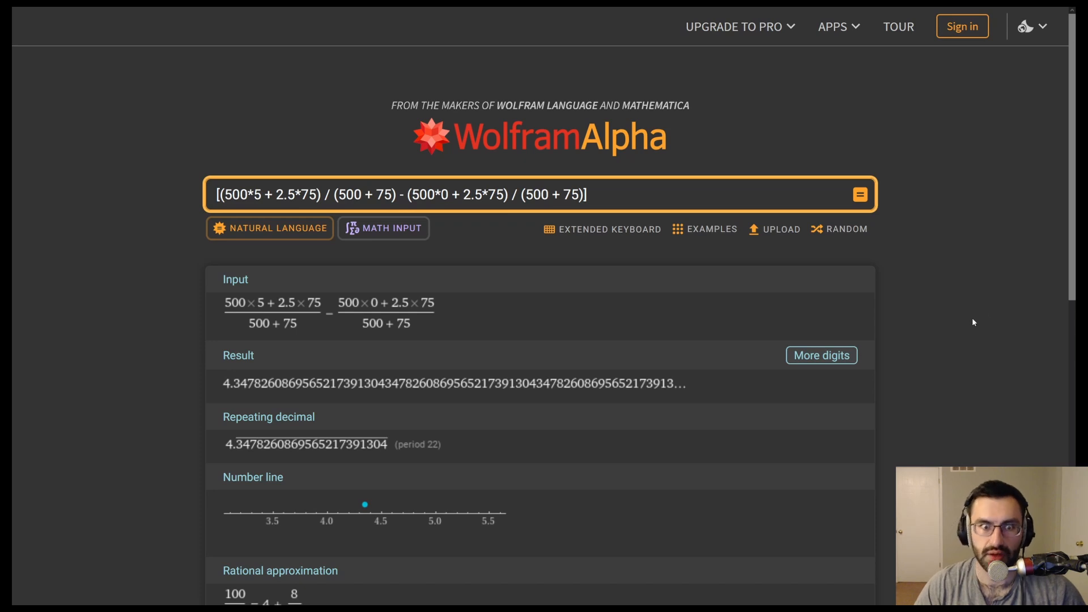
pyautogui.moveTo(973, 375)
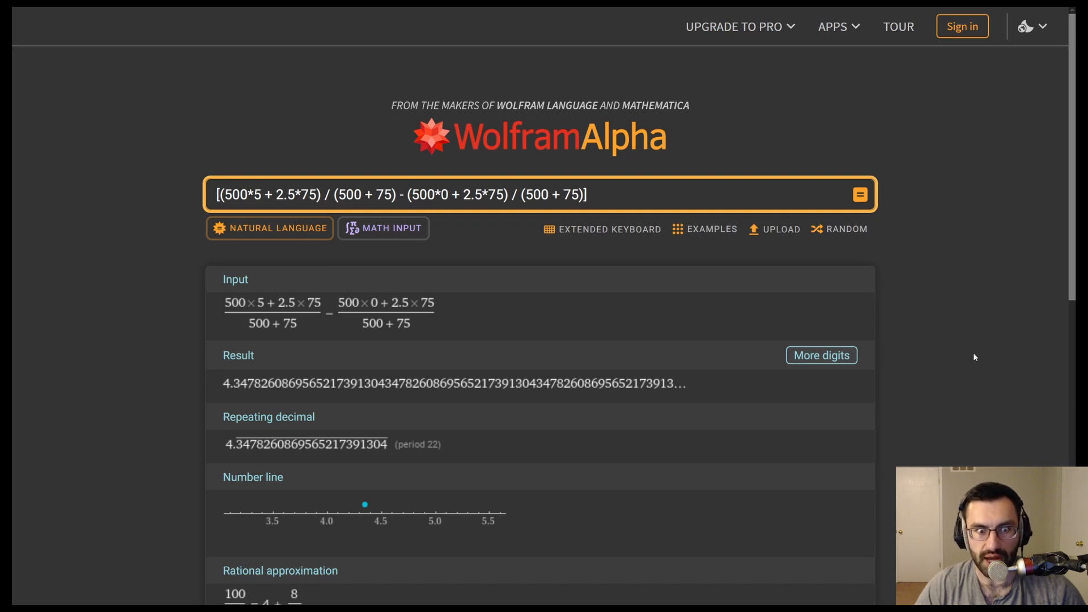
pyautogui.moveTo(950, 339)
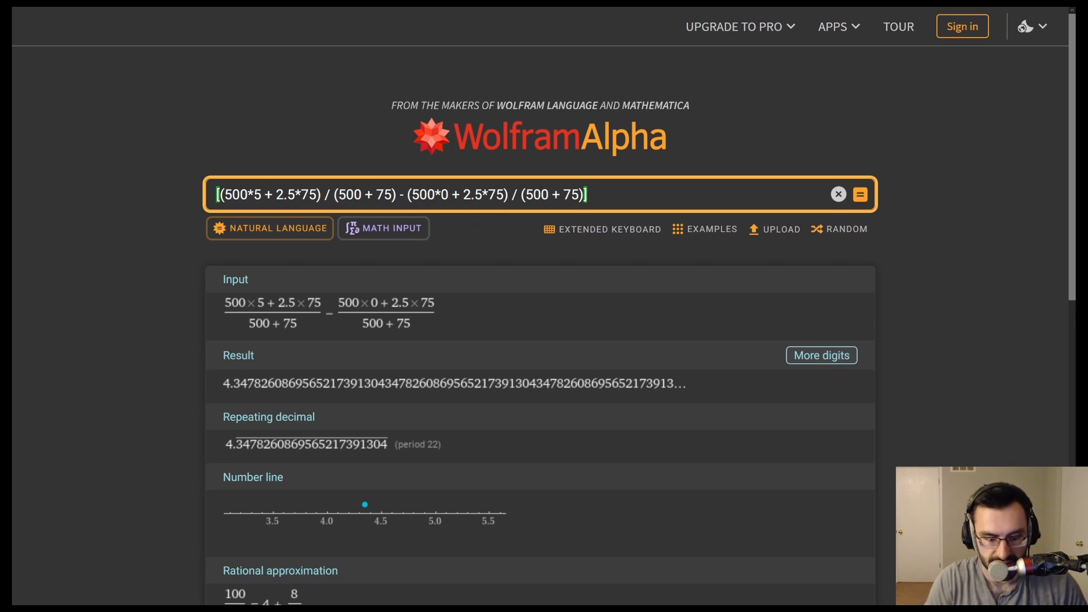
# Divide the 5 V-to-0 V trim difference by 0.8, giving about 5.435.
pyautogui.write('/ 0.8')
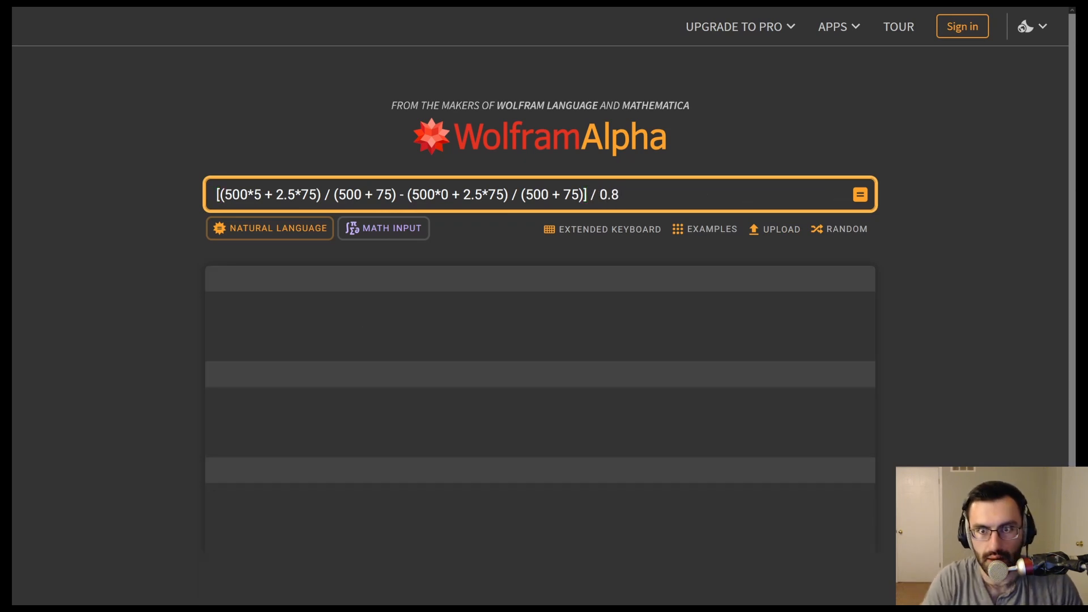
pyautogui.click(860, 194)
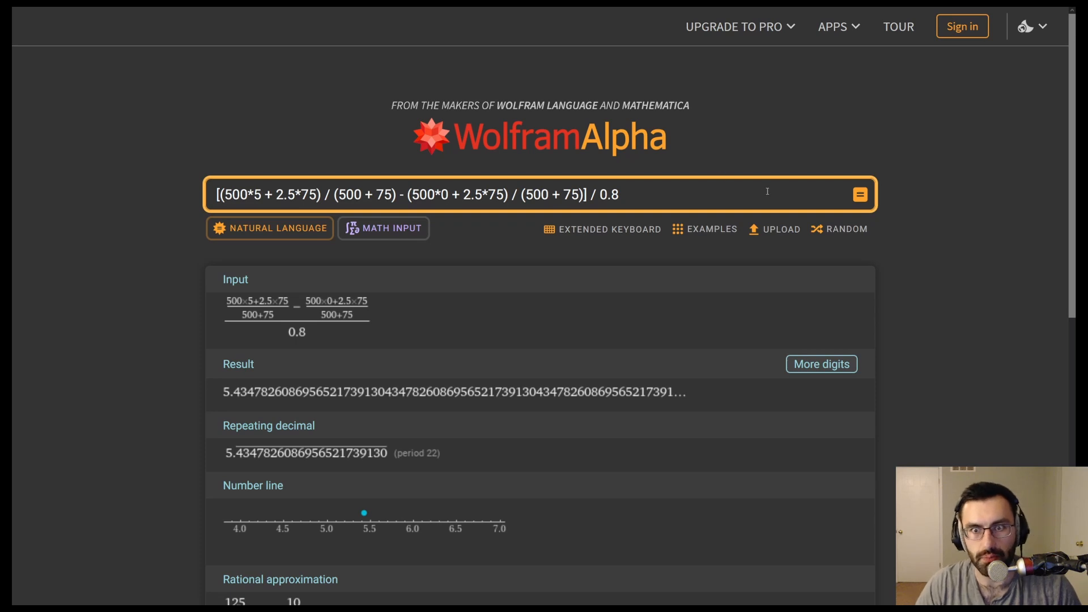
pyautogui.moveTo(955, 259)
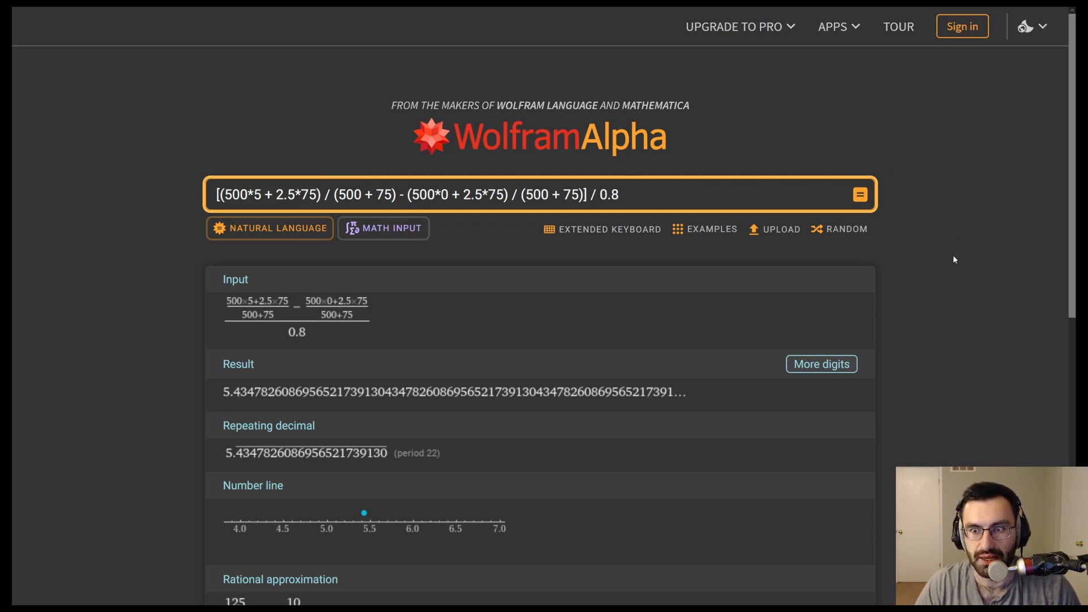
pyautogui.moveTo(969, 262)
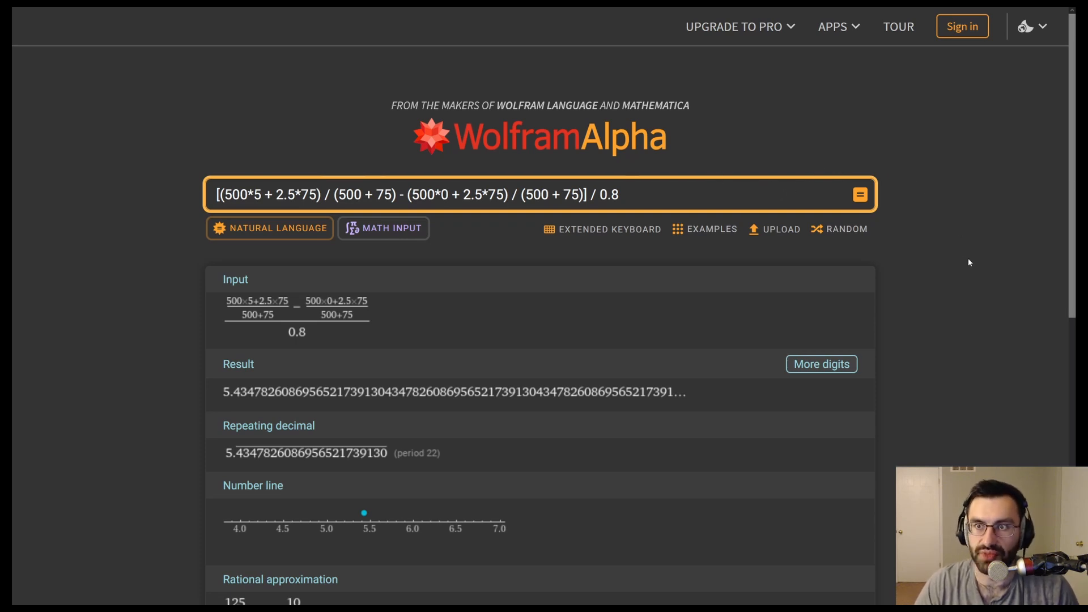
pyautogui.moveTo(971, 261)
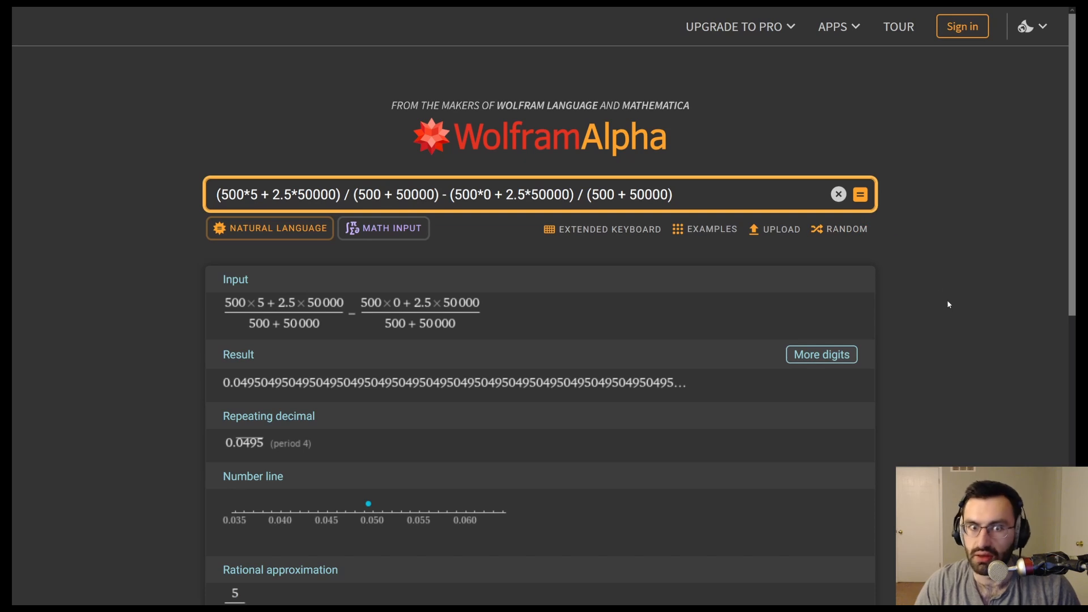
pyautogui.moveTo(949, 320)
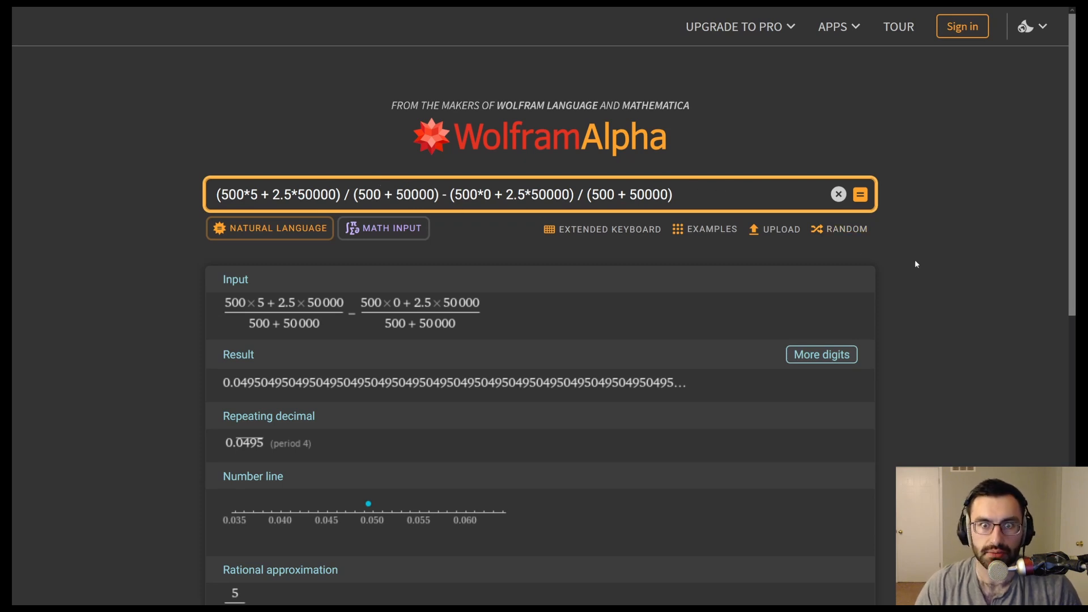
pyautogui.moveTo(271, 445)
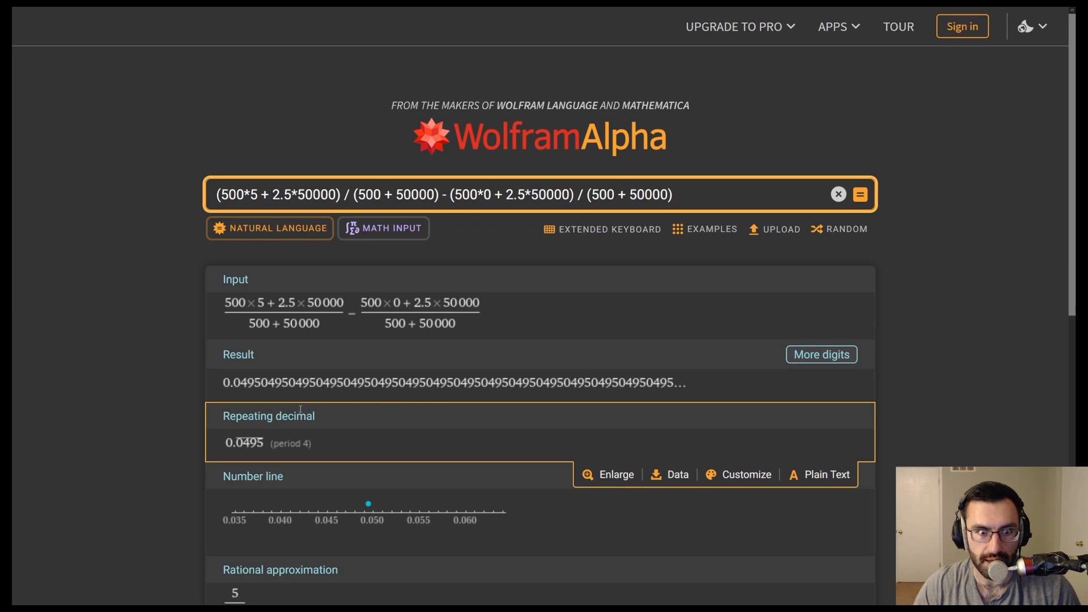
# Rework the formula with 100000, over 4096, times 243, over 2/2^12, giving about 3.022.
pyautogui.click(861, 194)
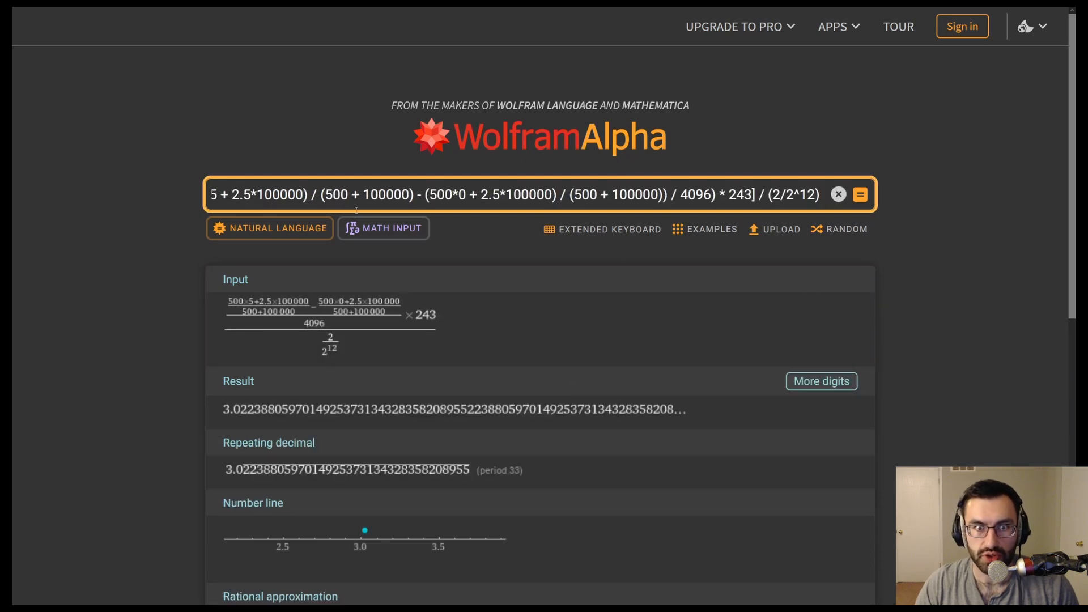
pyautogui.doubleClick(387, 194)
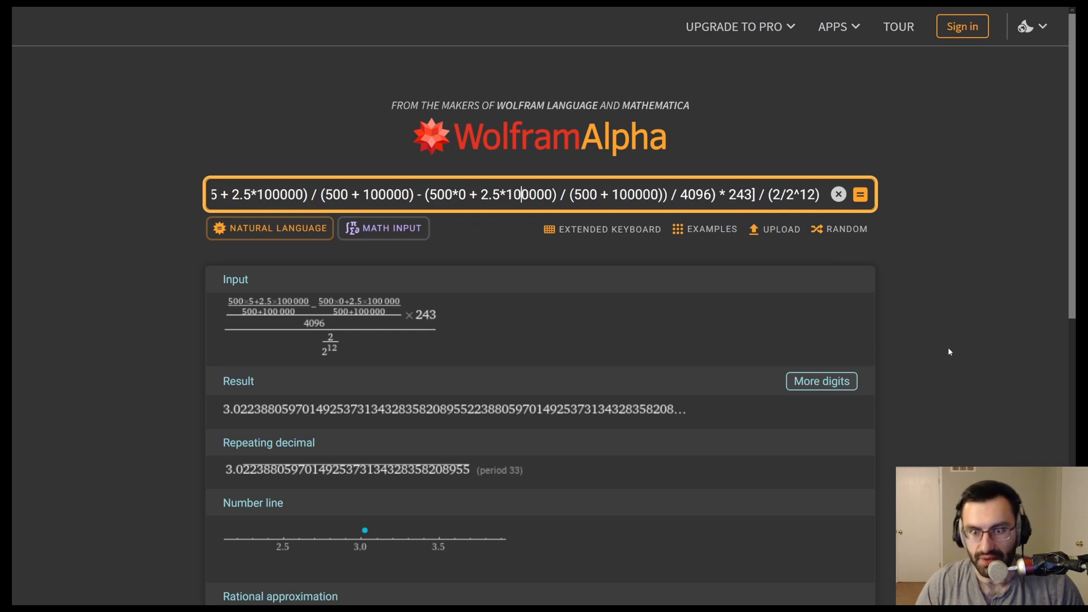
pyautogui.moveTo(941, 339)
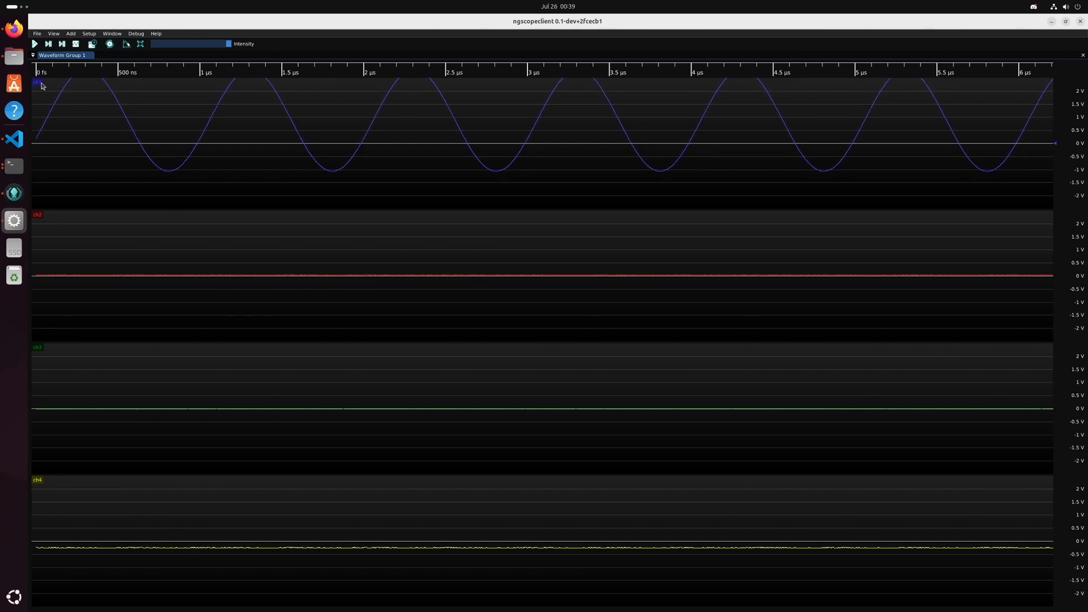
# Apply a −100 mV offset and 500 mV range to channel 1.
pyautogui.click(37, 83)
pyautogui.write('-100 mV')
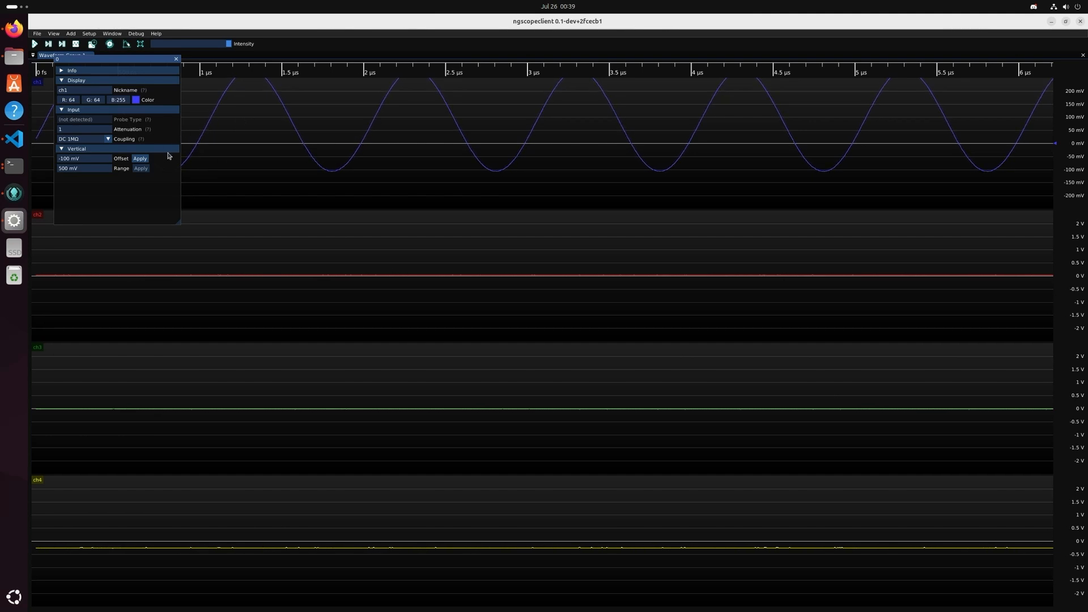
pyautogui.click(139, 158)
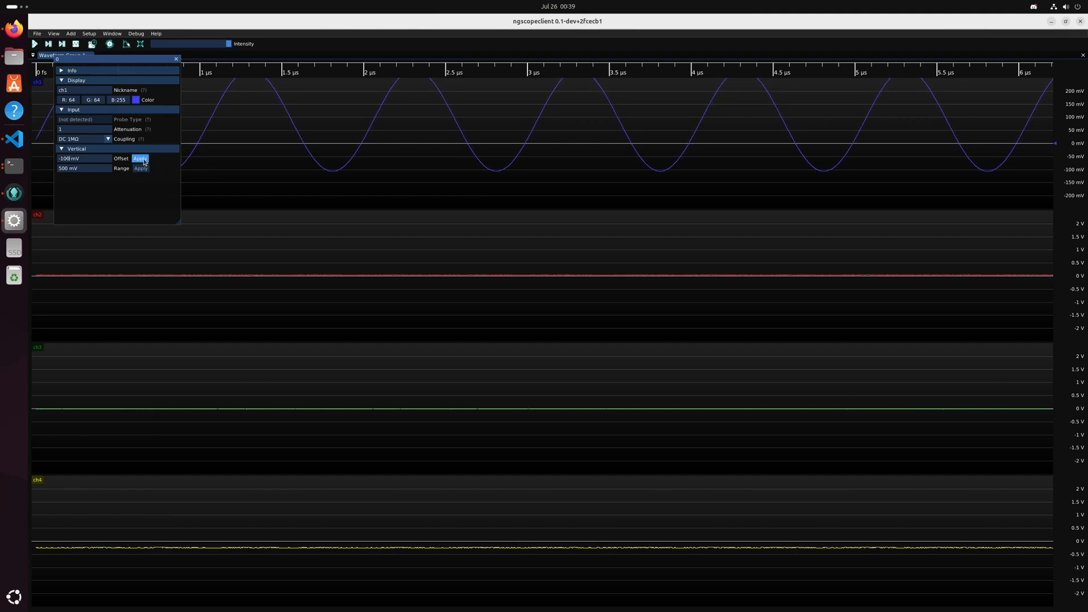
pyautogui.click(140, 158)
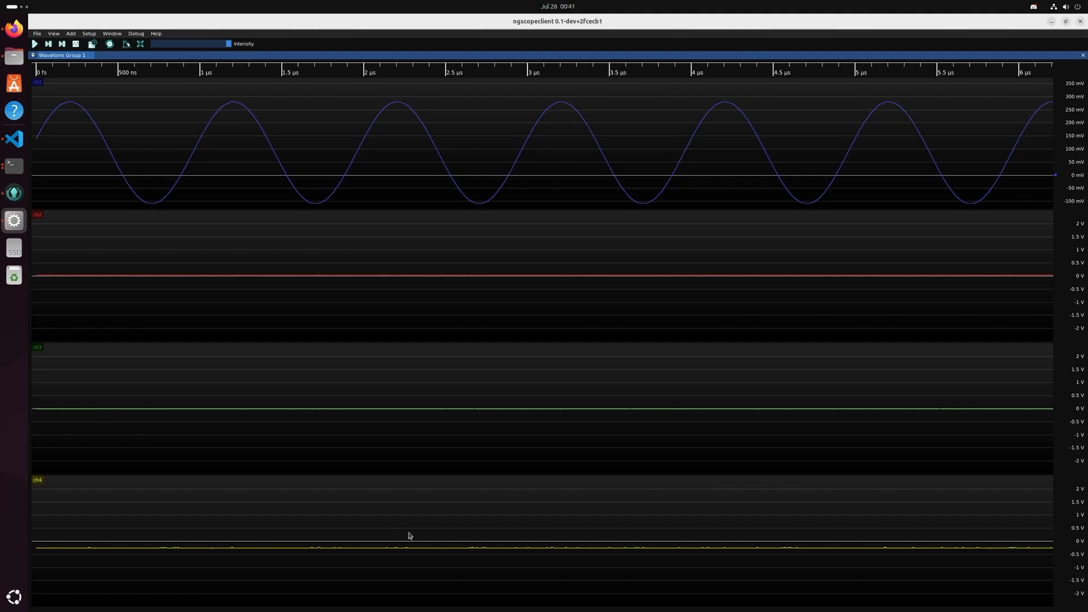
pyautogui.moveTo(37, 479)
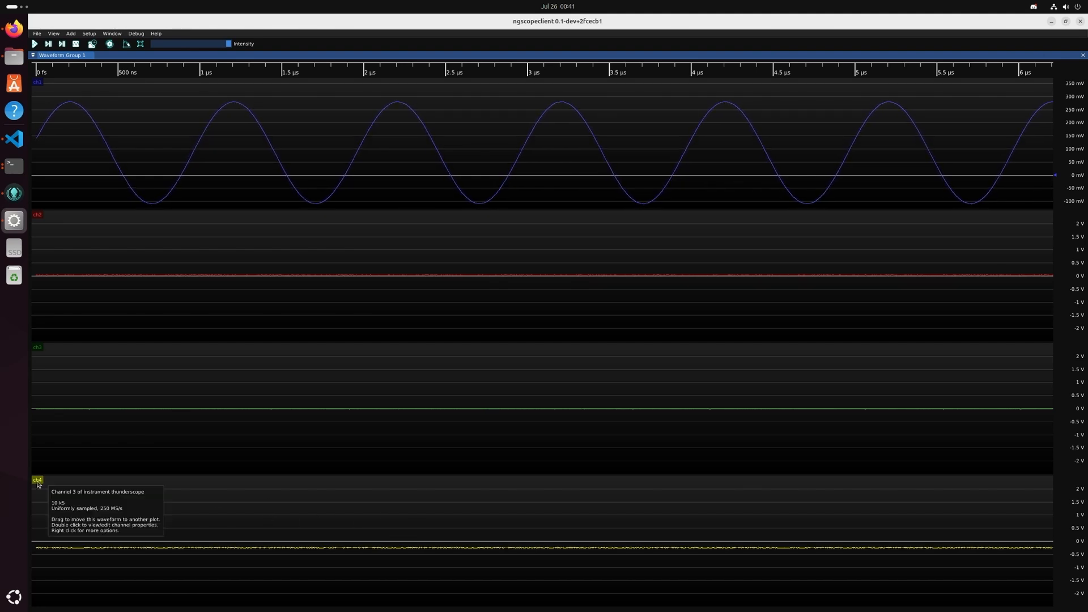
# Add an Average measurement on channel 4 and remove the cumulative average row.
pyautogui.rightClick(38, 481)
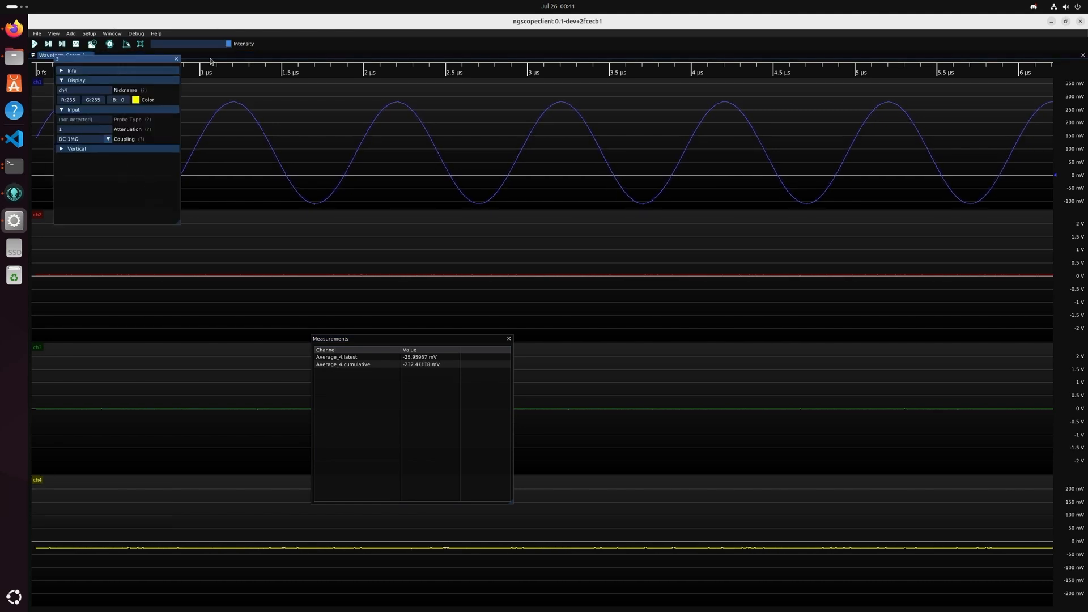
pyautogui.rightClick(342, 360)
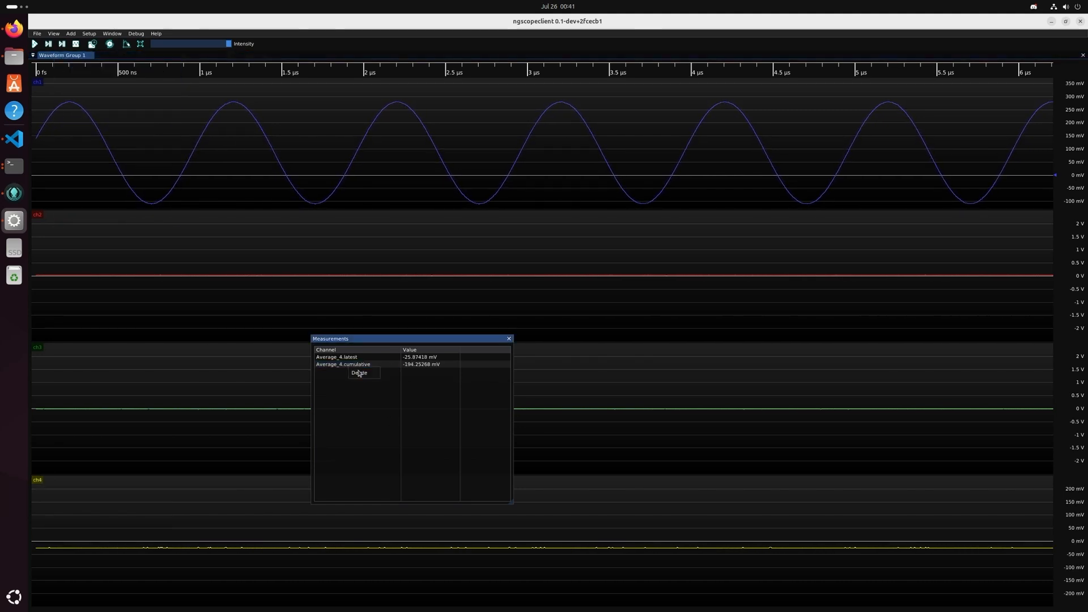
pyautogui.click(360, 372)
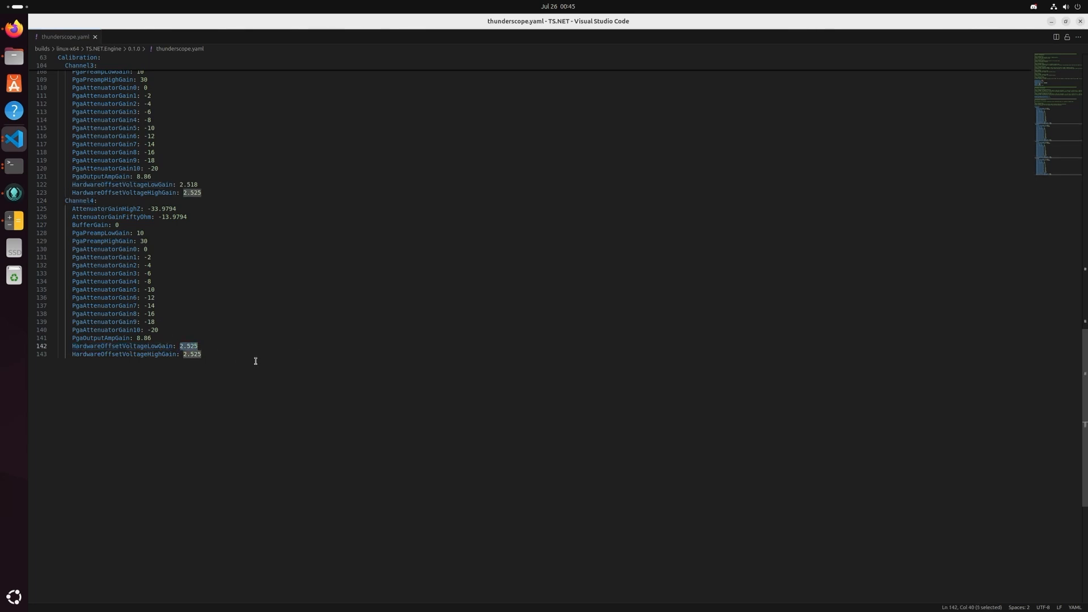
pyautogui.moveTo(250, 353)
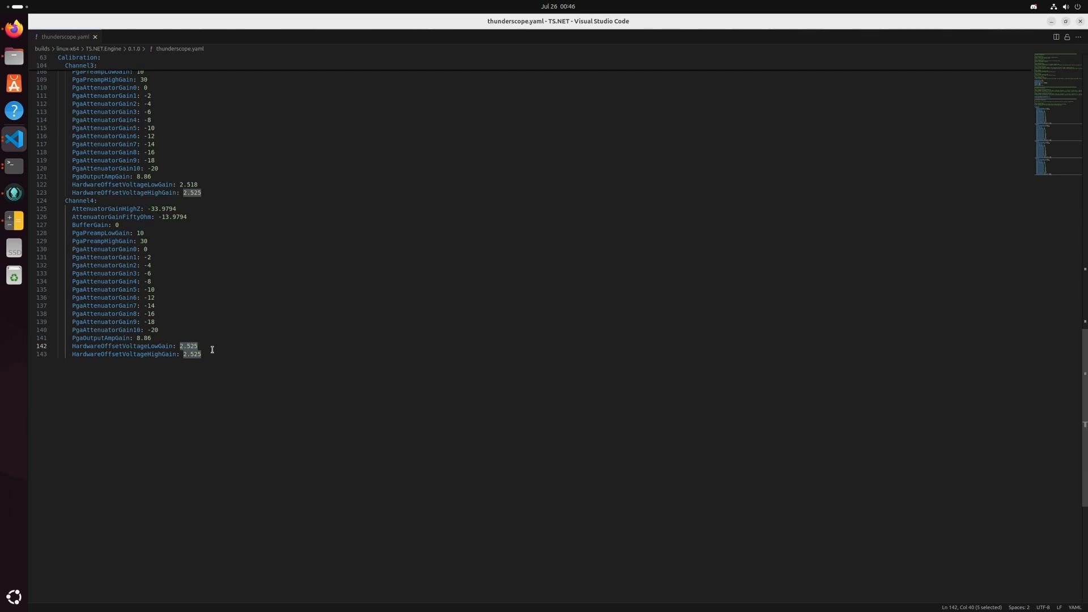
pyautogui.moveTo(239, 354)
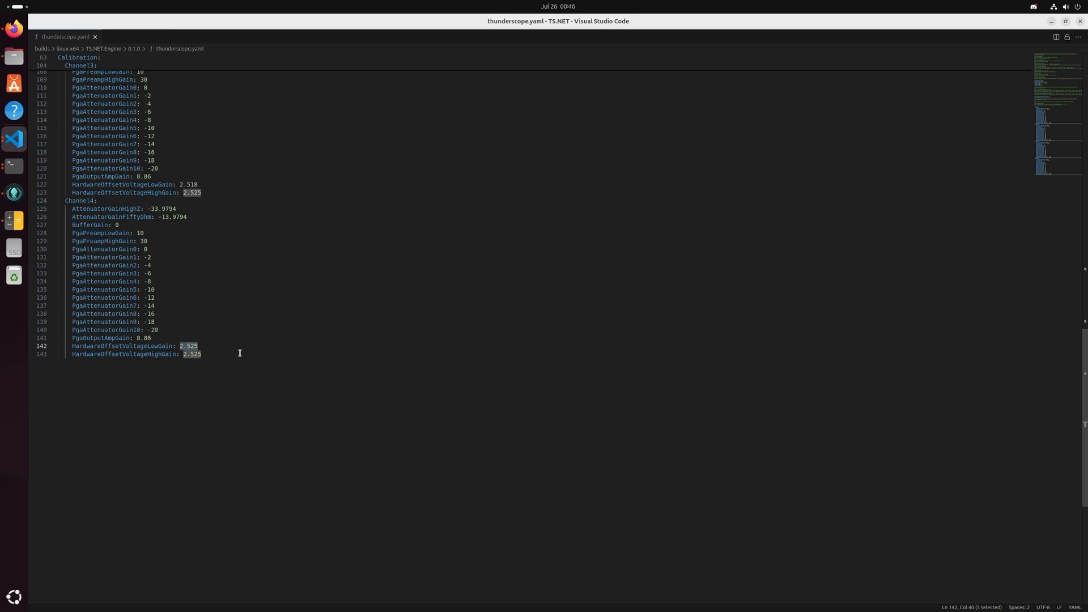
# Compute 2525 minus 18 in GNOME Calculator, giving 2507.
pyautogui.click(14, 221)
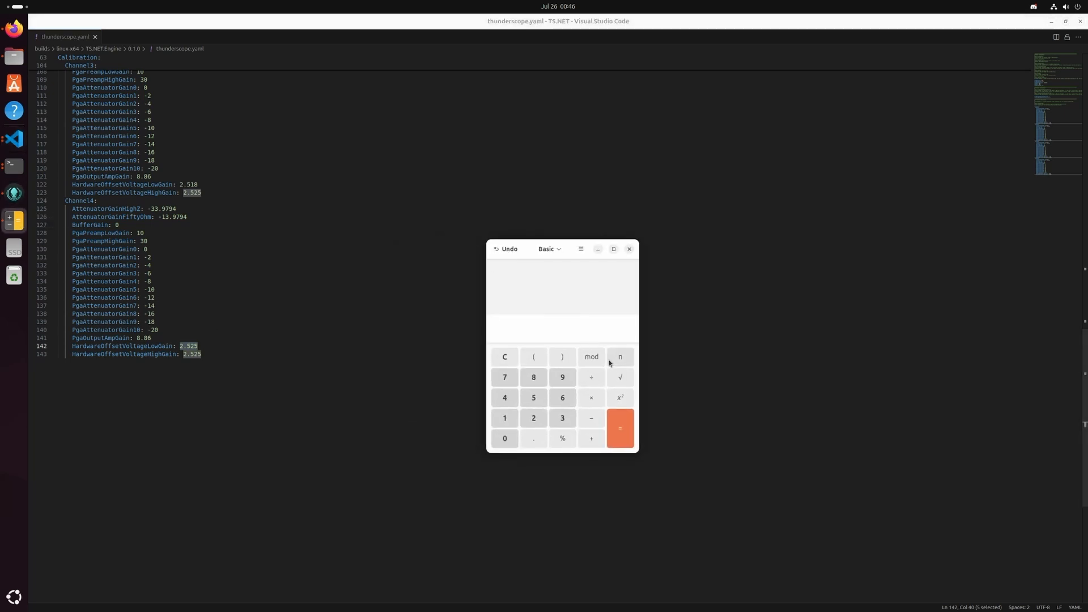
pyautogui.click(534, 418)
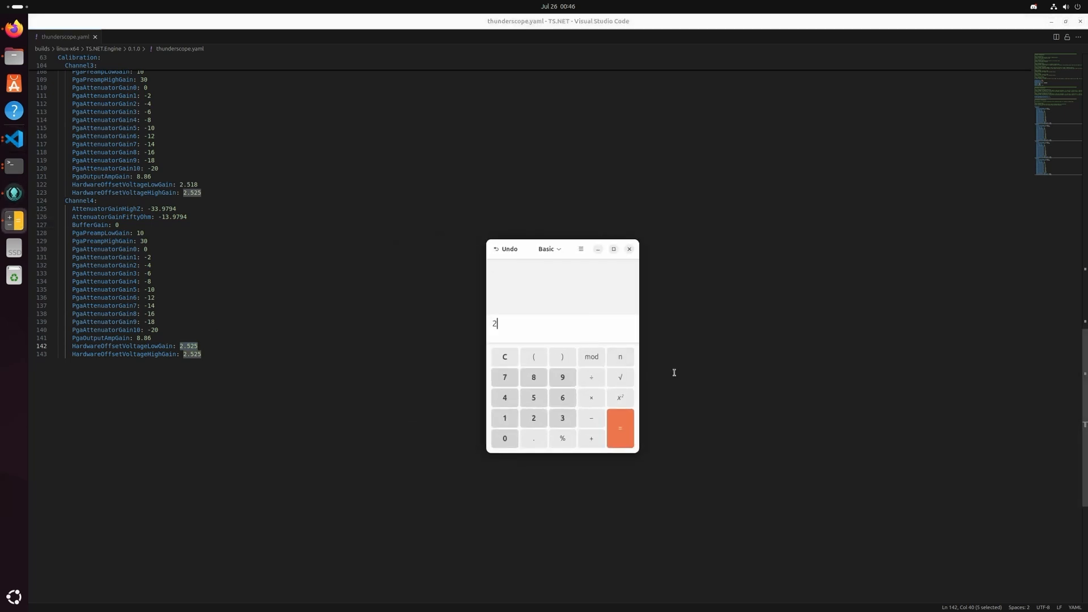
pyautogui.click(533, 398)
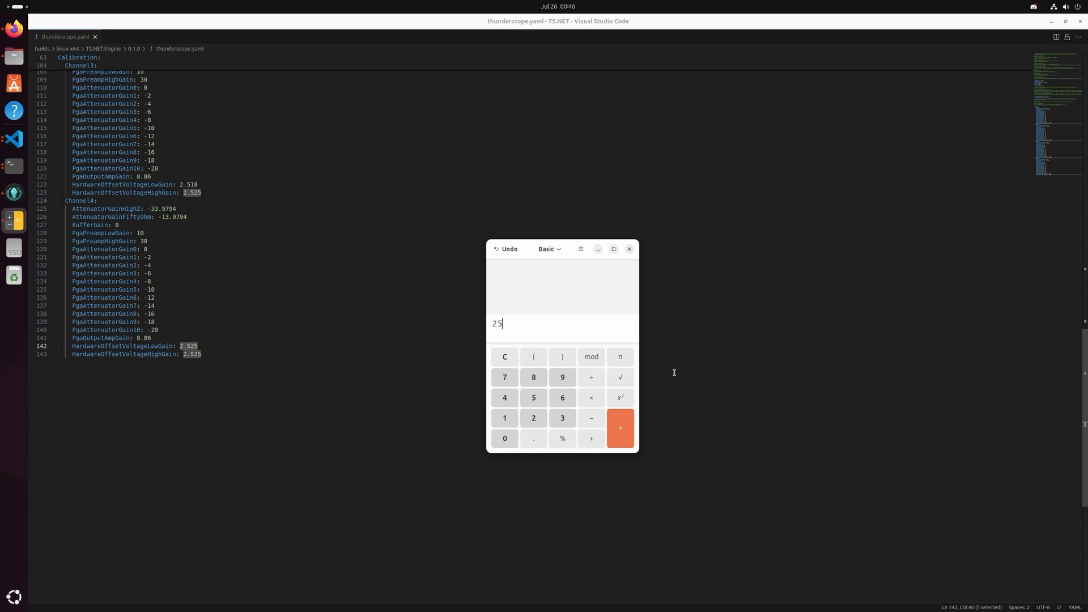
pyautogui.write('25-')
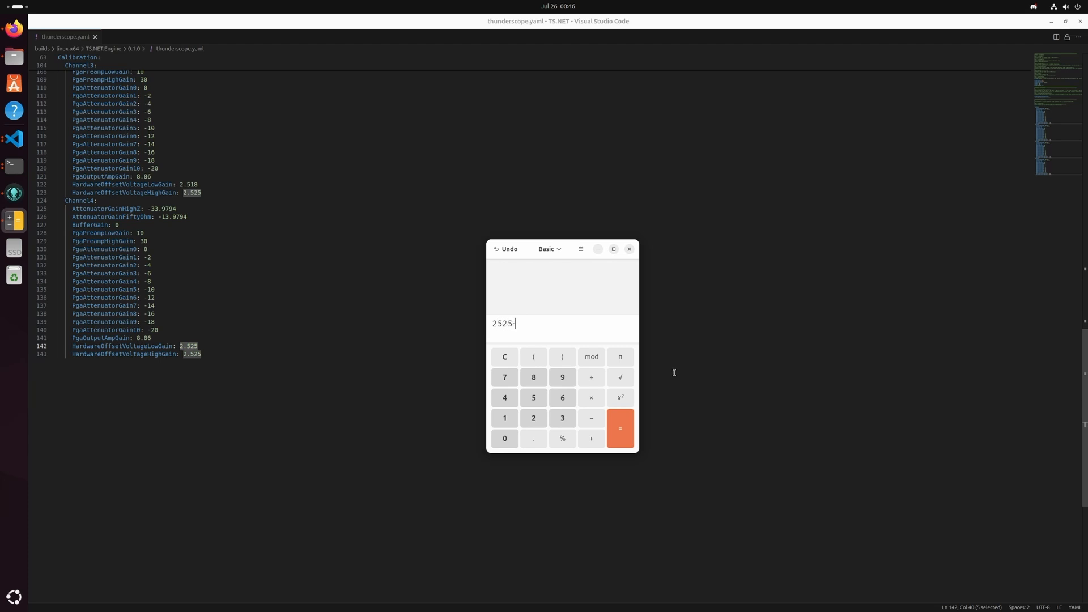
pyautogui.write('18')
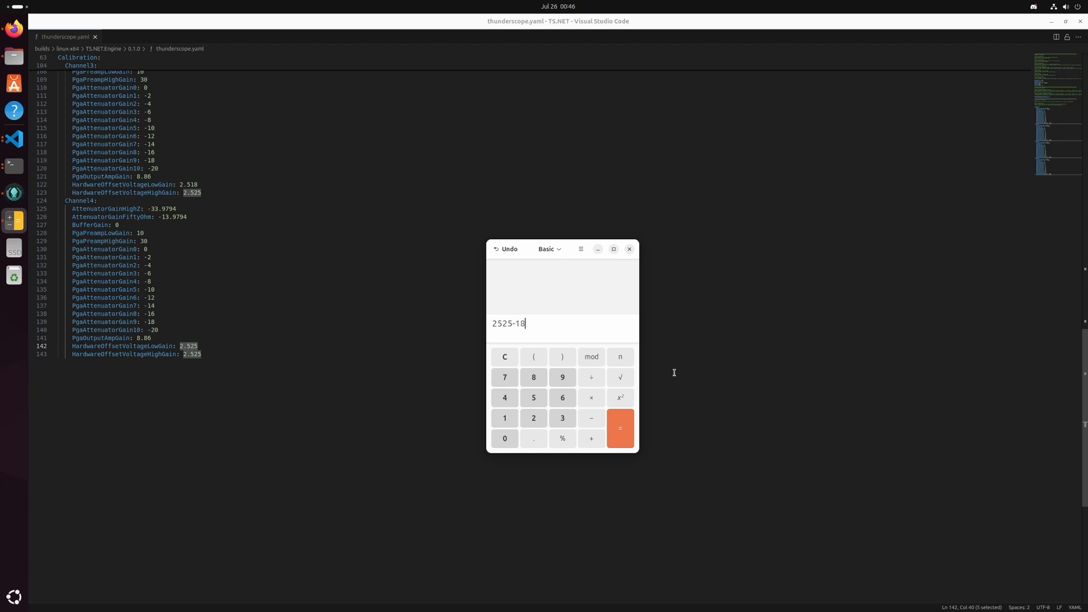
# Set Channel4's HardwareOffsetVoltageLowGain in thunderscope.yaml to 2.507.
pyautogui.click(619, 428)
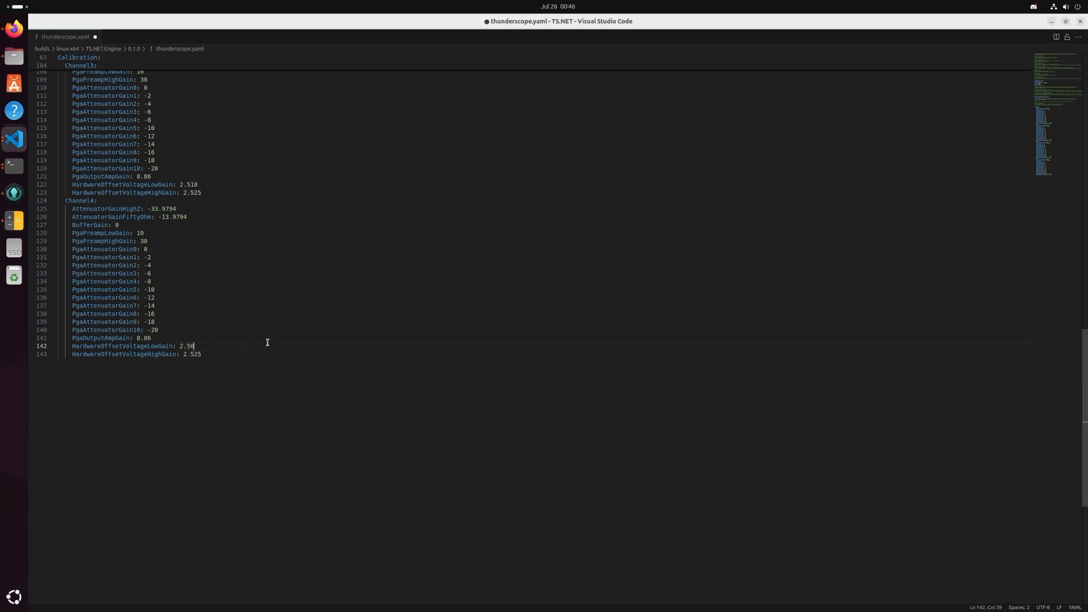
pyautogui.write('07')
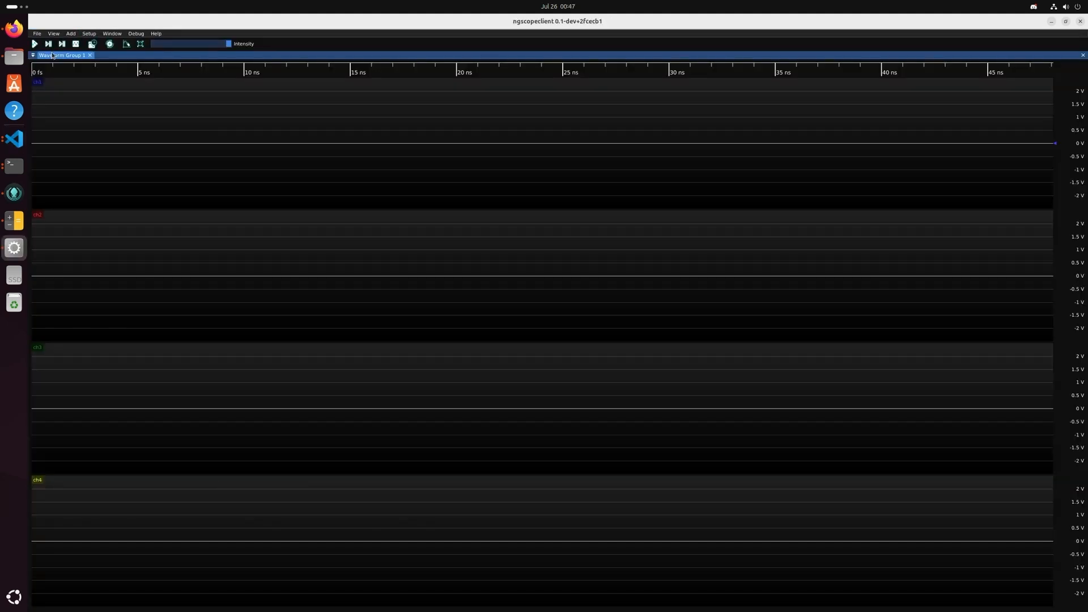
# Restart acquisition and add an Average measurement on channel 4, reading about −7.7 mV.
pyautogui.click(35, 43)
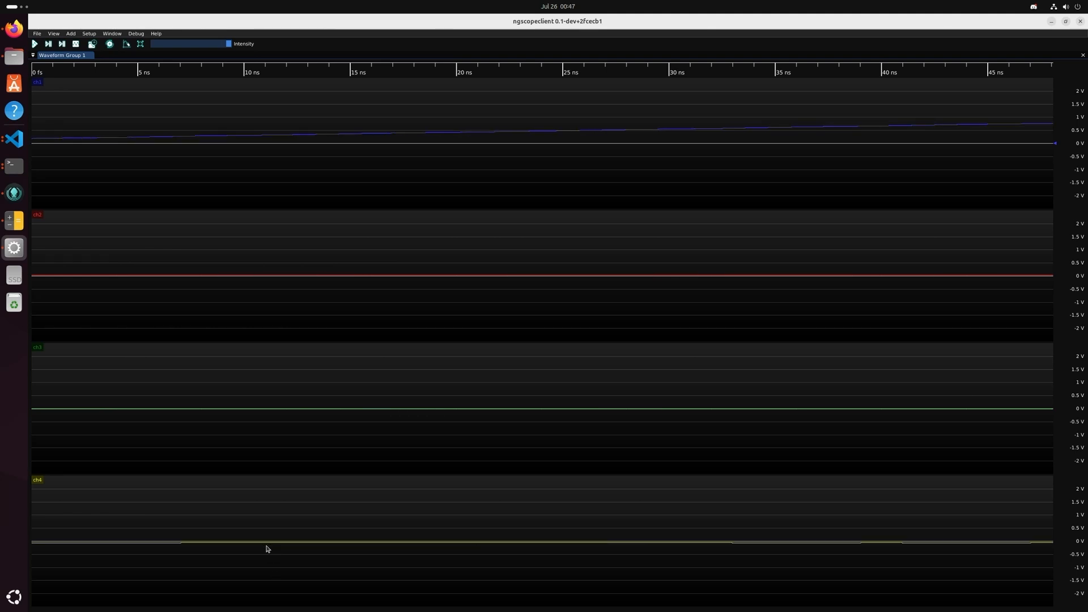
pyautogui.rightClick(36, 479)
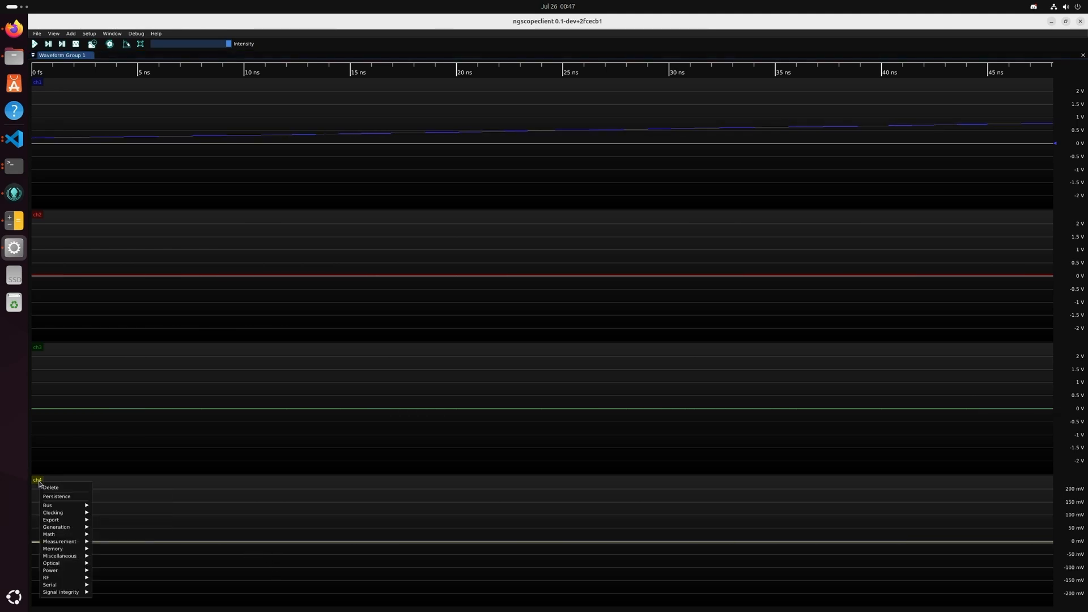
pyautogui.moveTo(49, 534)
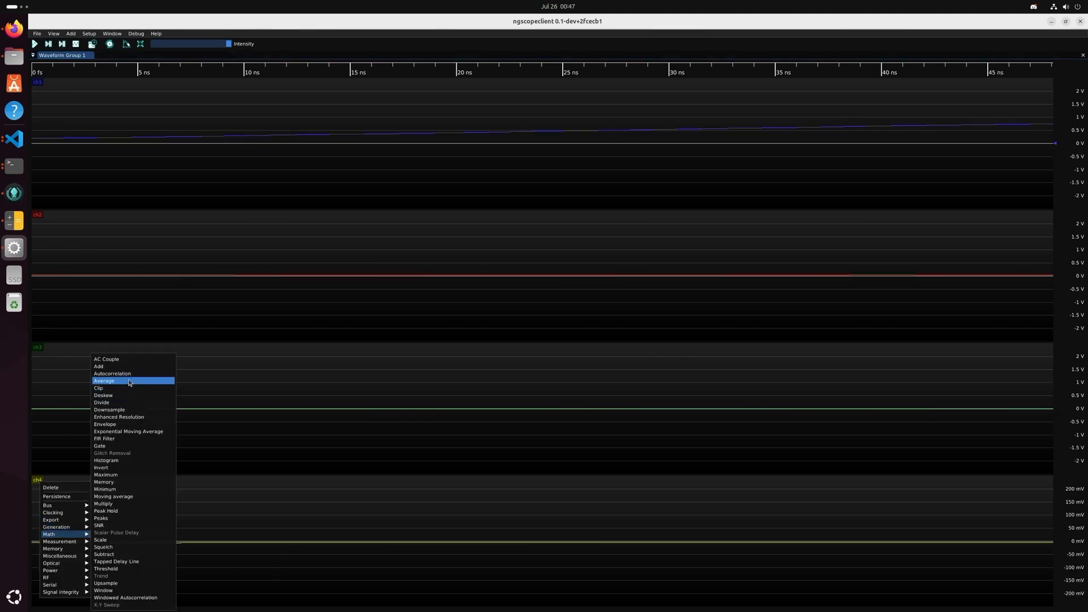
pyautogui.click(103, 381)
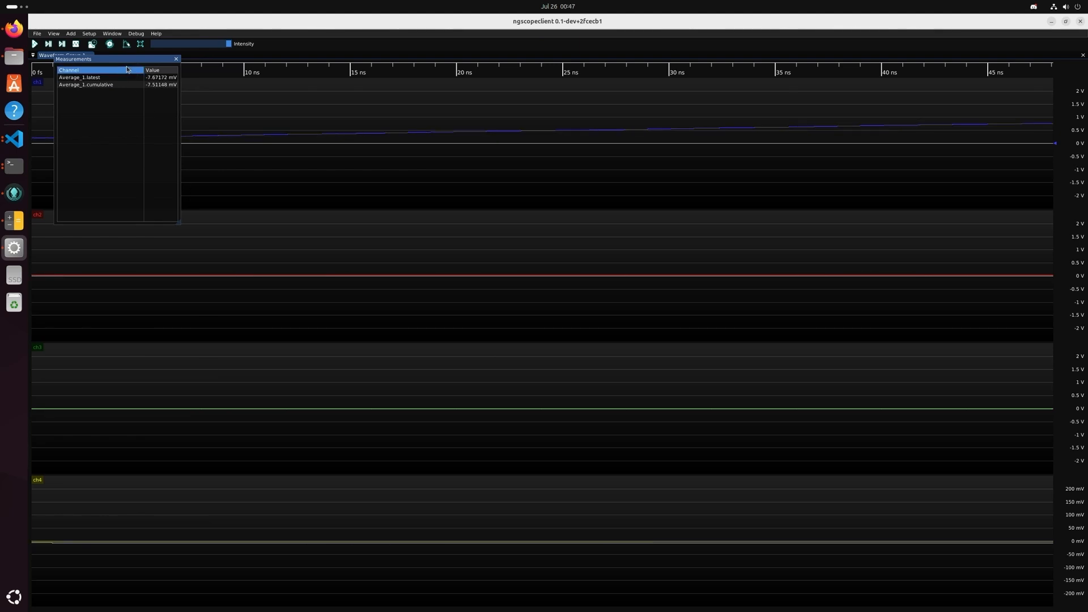